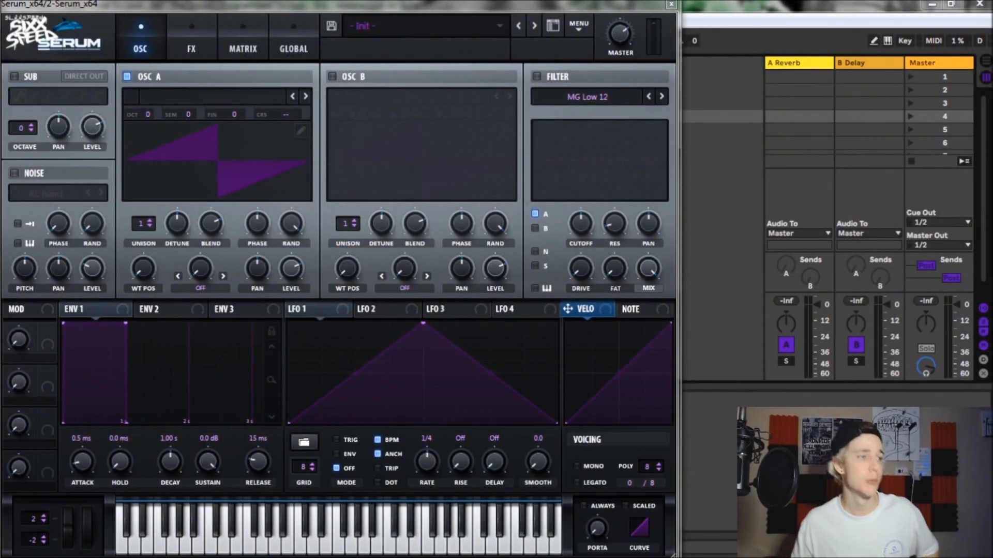
{"action": "mouse_move", "coordinate": [722, 201]}
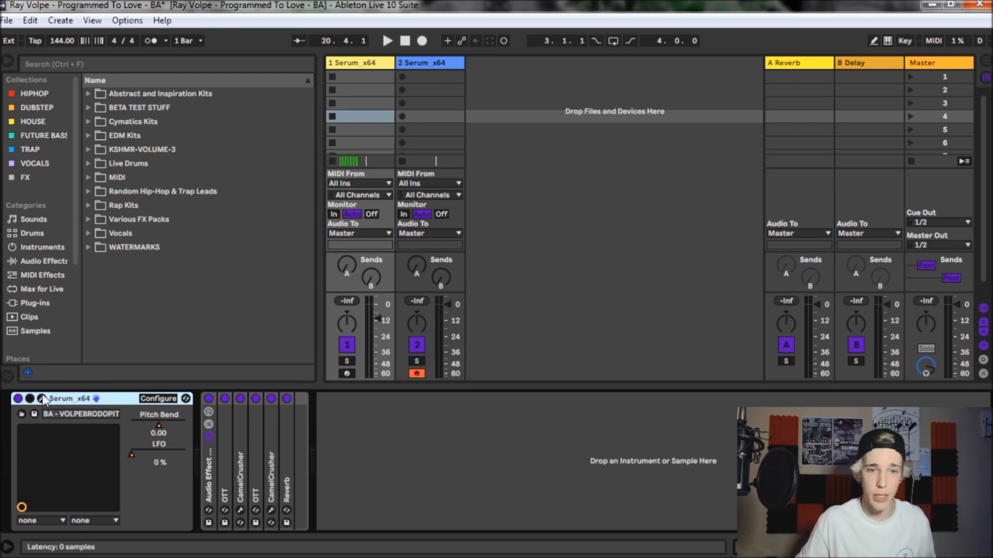
Review the original bass patch's Hyper/Dimension, SoftClip and Combs effects, then close it.
{"action": "double_click", "coordinate": [63, 398]}
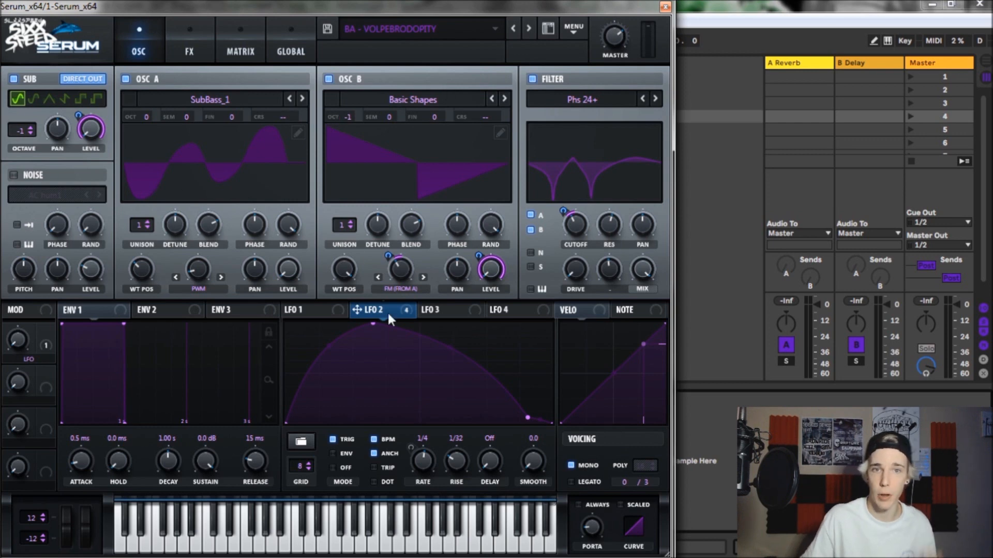
{"action": "left_click", "coordinate": [189, 39]}
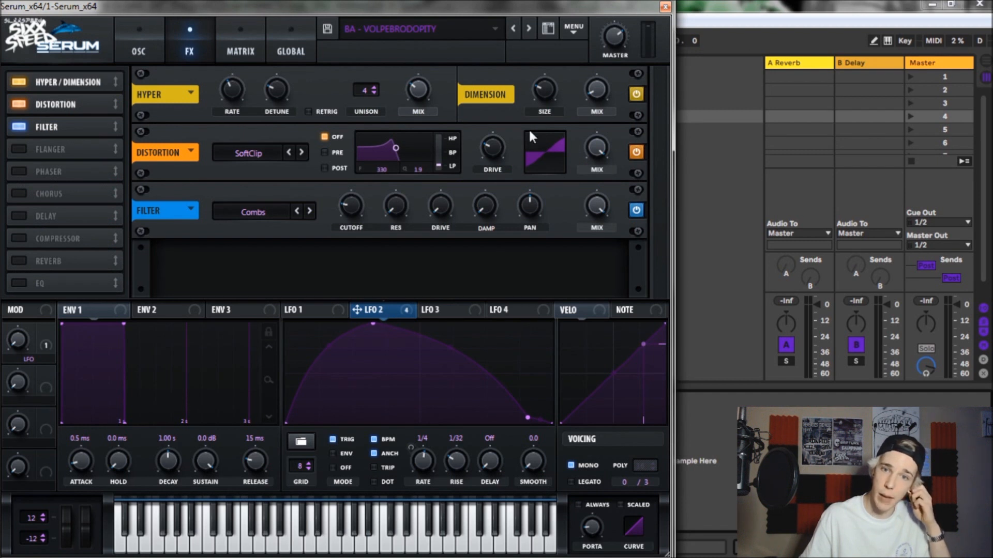
{"action": "mouse_move", "coordinate": [657, 46]}
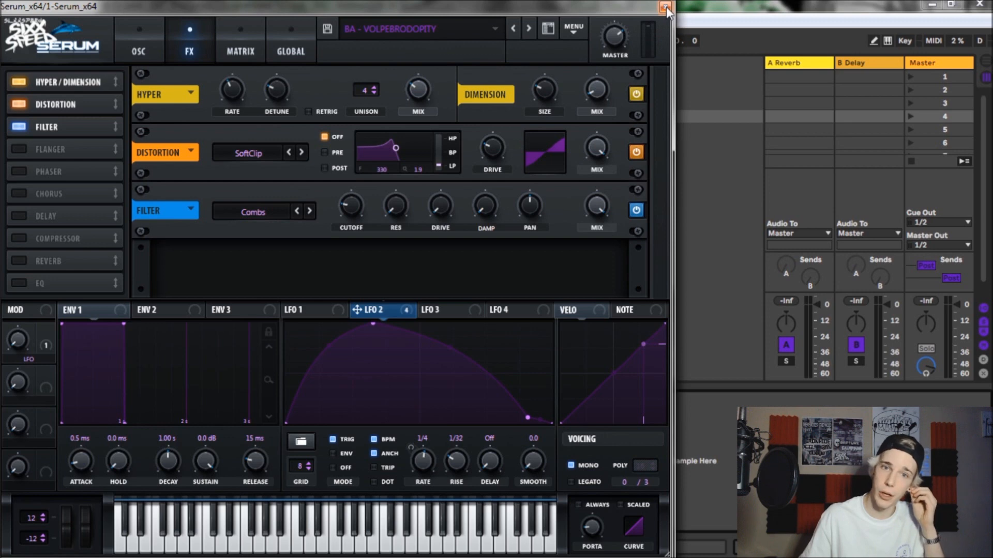
{"action": "left_click", "coordinate": [666, 7]}
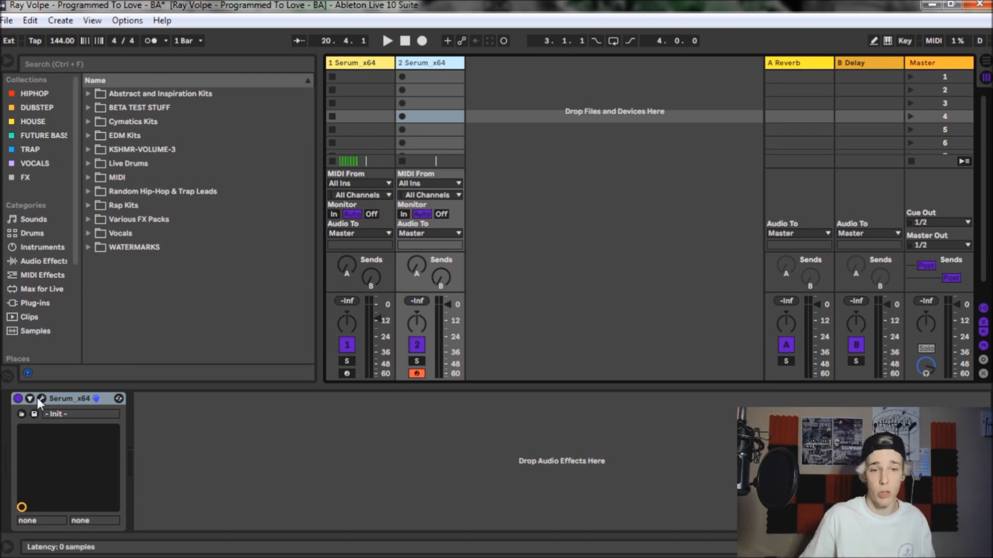
Set track 2's oscillator A to a saw shape with FM-from-B warp at 25%.
{"action": "double_click", "coordinate": [69, 398]}
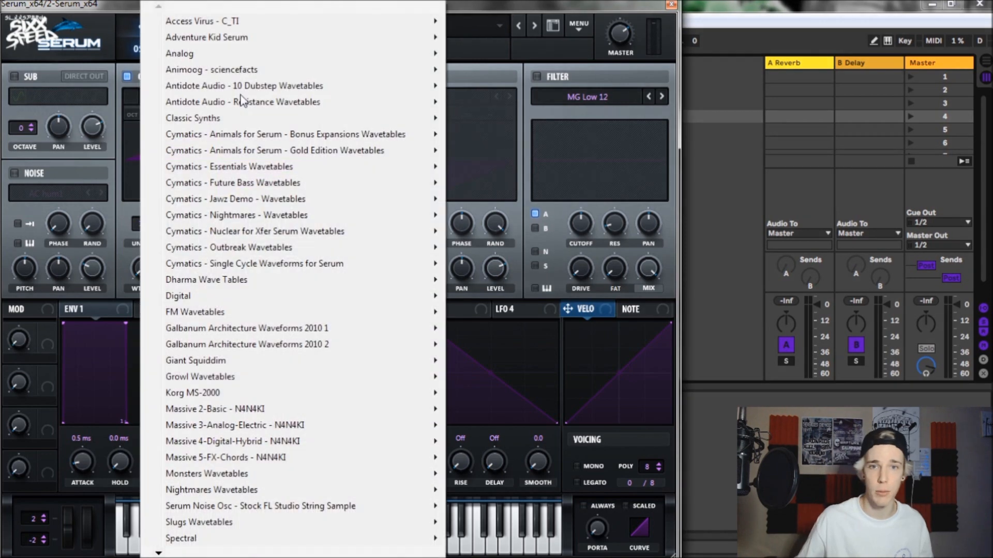
{"action": "mouse_move", "coordinate": [179, 53]}
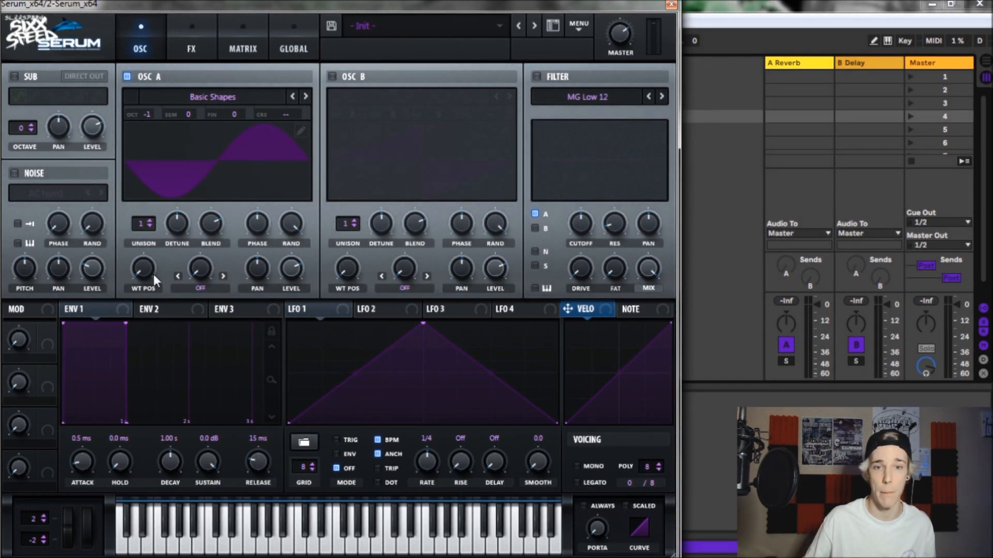
{"action": "left_click_drag", "start_coordinate": [143, 266], "coordinate": [143, 253]}
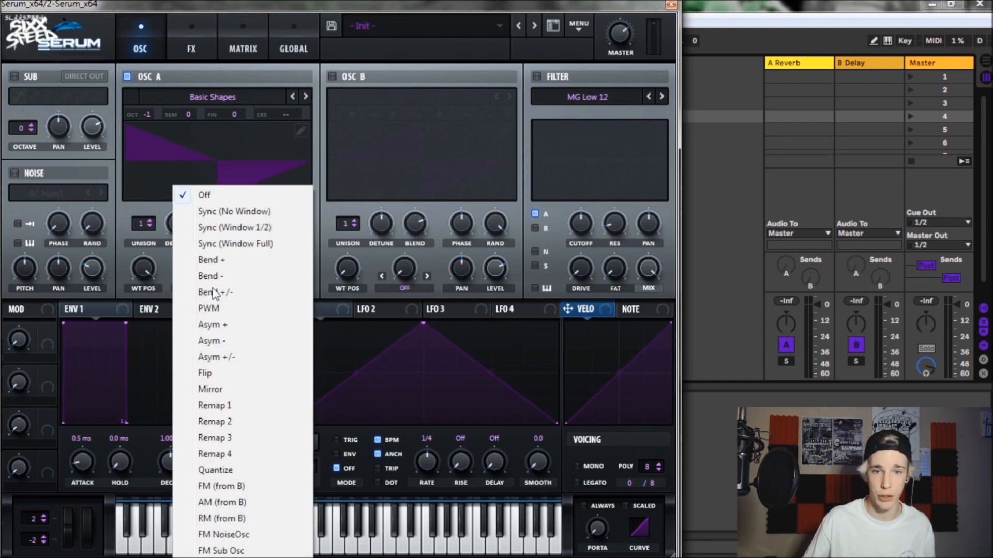
{"action": "mouse_move", "coordinate": [223, 489]}
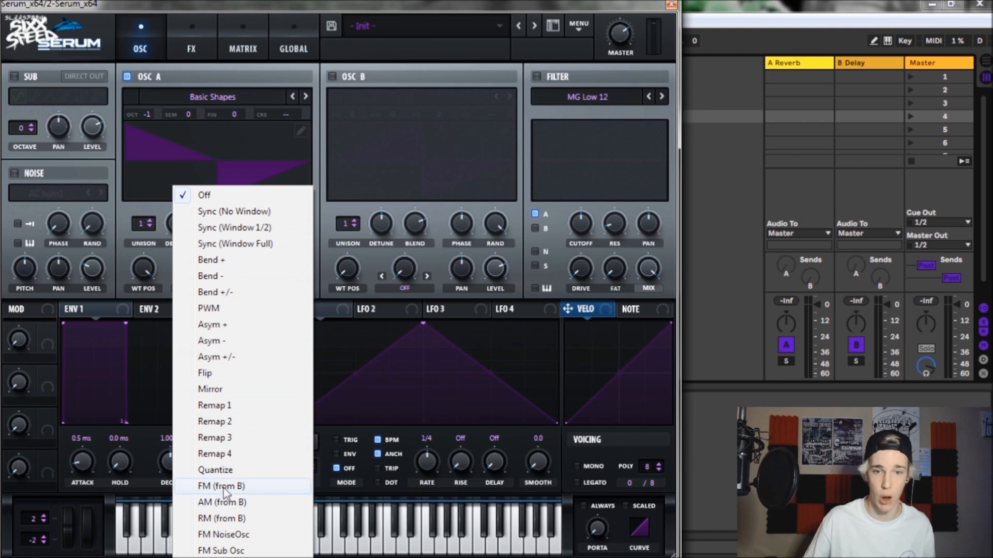
{"action": "left_click", "coordinate": [220, 486]}
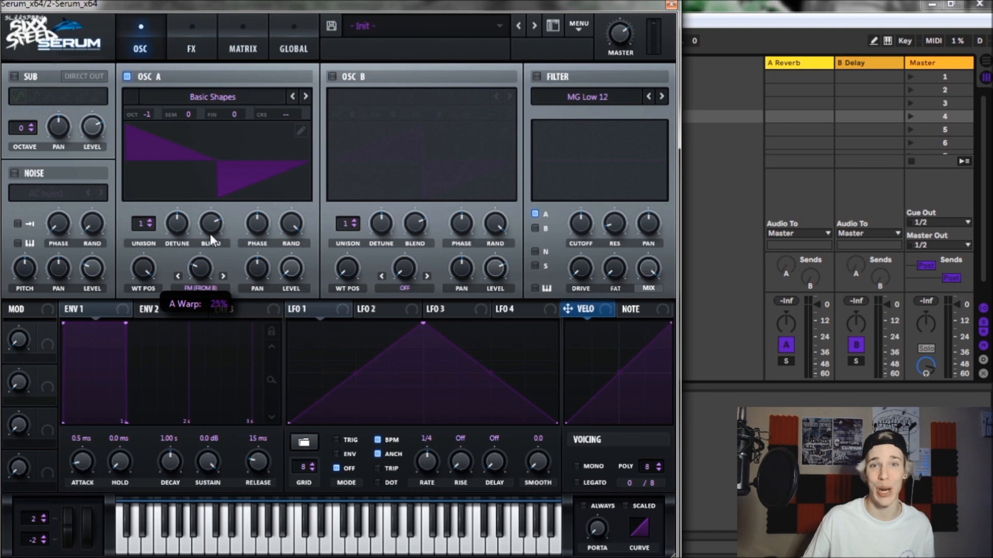
{"action": "left_click_drag", "start_coordinate": [211, 227], "coordinate": [215, 220]}
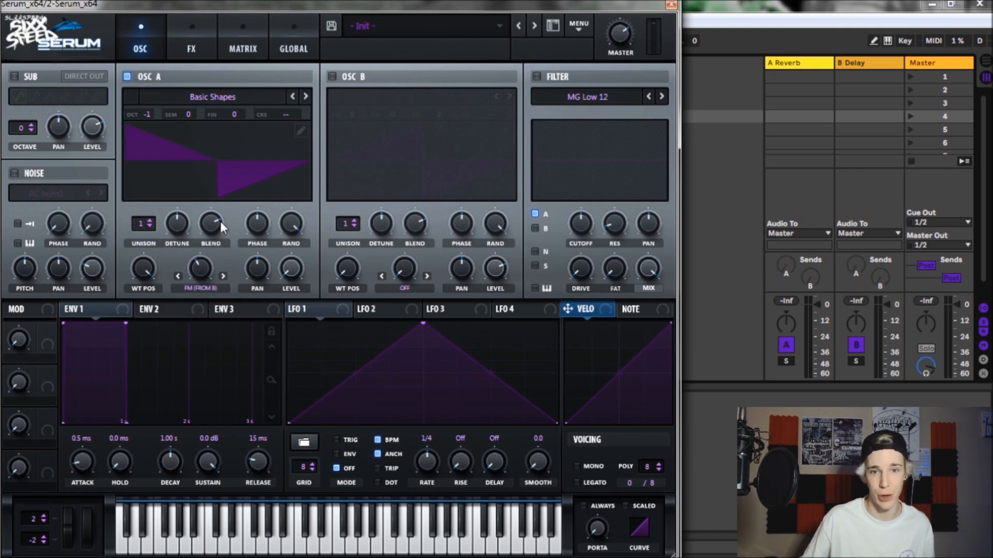
{"action": "mouse_move", "coordinate": [174, 423]}
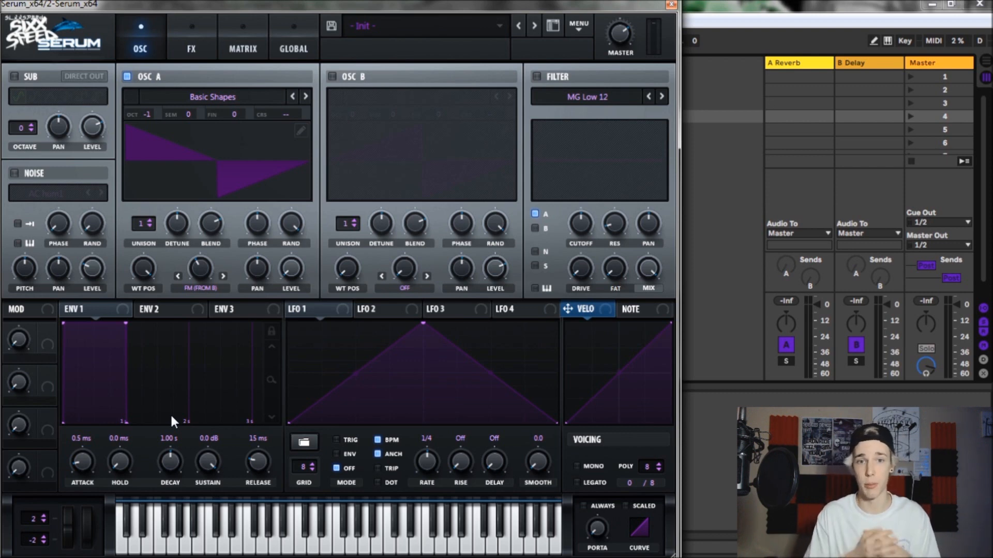
{"action": "mouse_move", "coordinate": [232, 204]}
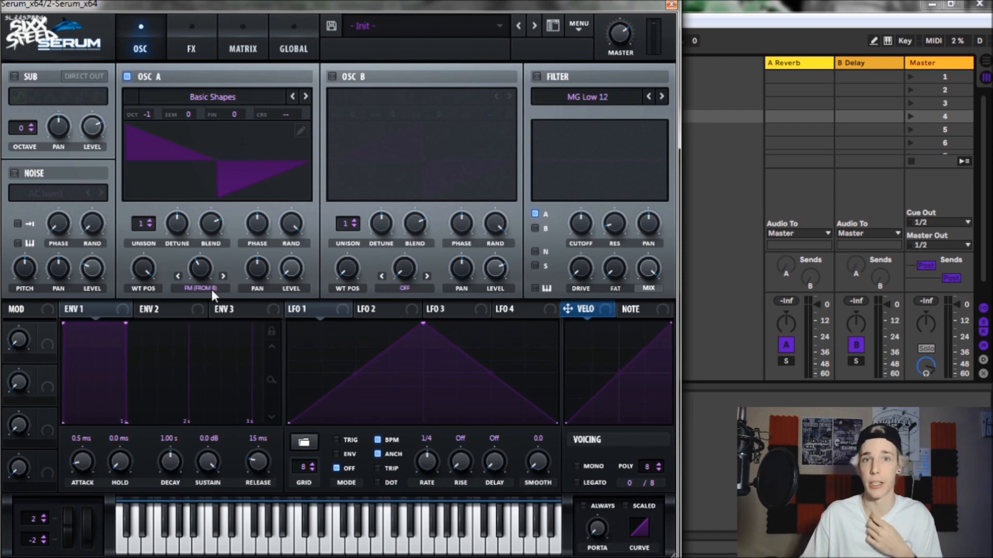
{"action": "mouse_move", "coordinate": [211, 295]}
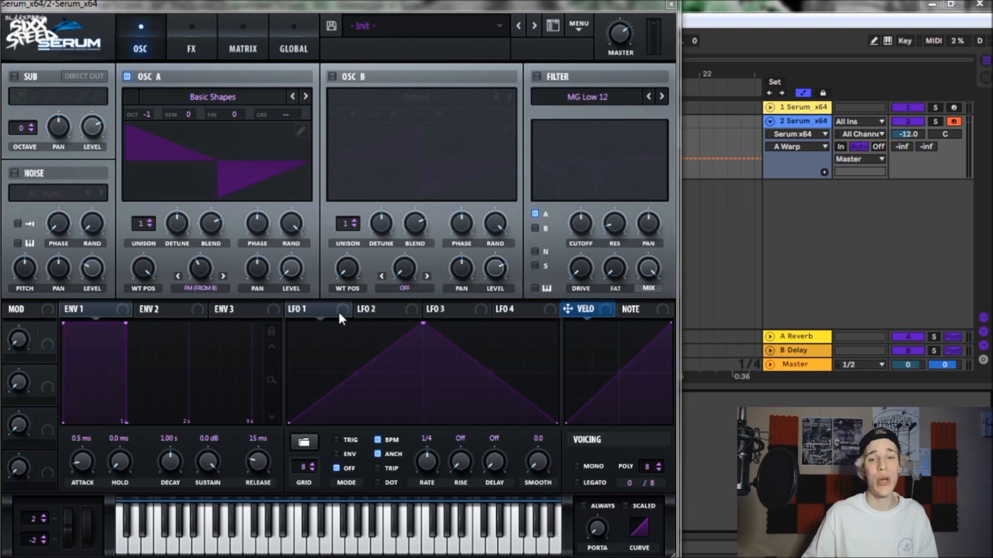
{"action": "mouse_move", "coordinate": [310, 315]}
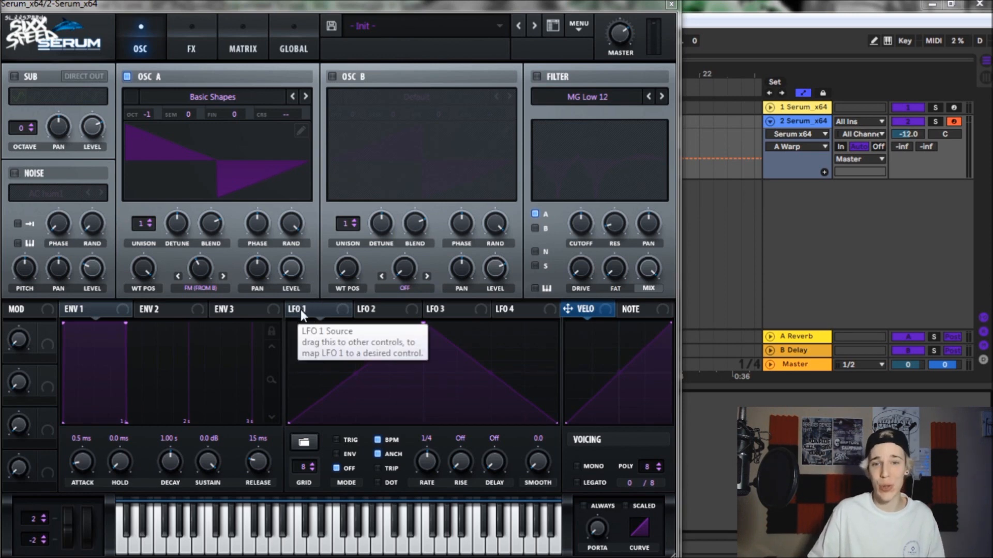
{"action": "mouse_move", "coordinate": [307, 335]}
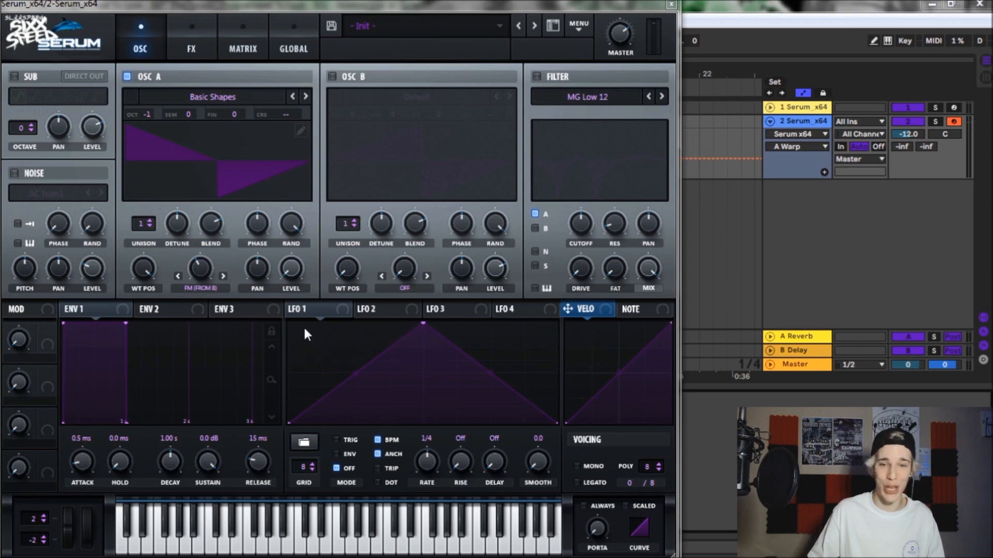
Assign LFO 1 to oscillator A's level.
{"action": "left_click", "coordinate": [298, 309]}
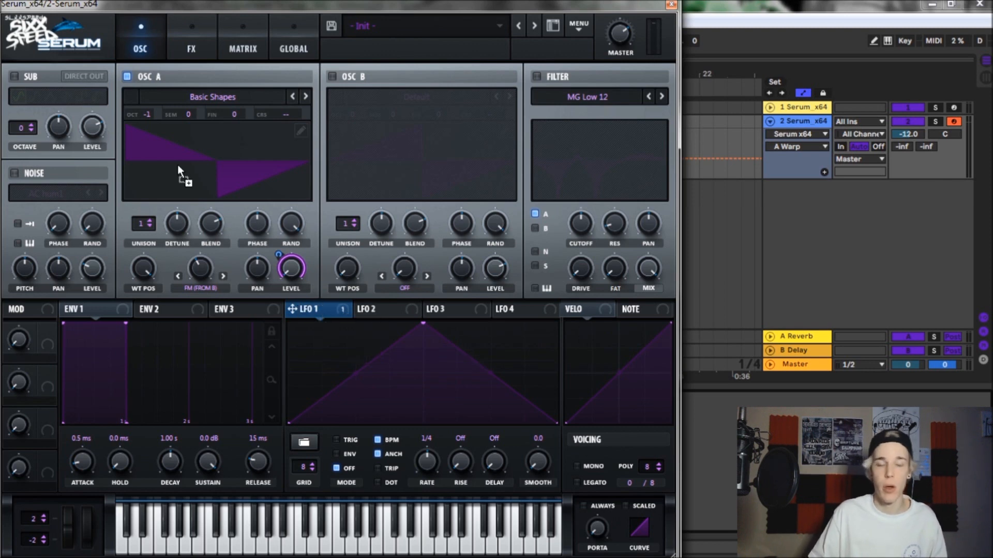
{"action": "mouse_move", "coordinate": [136, 290]}
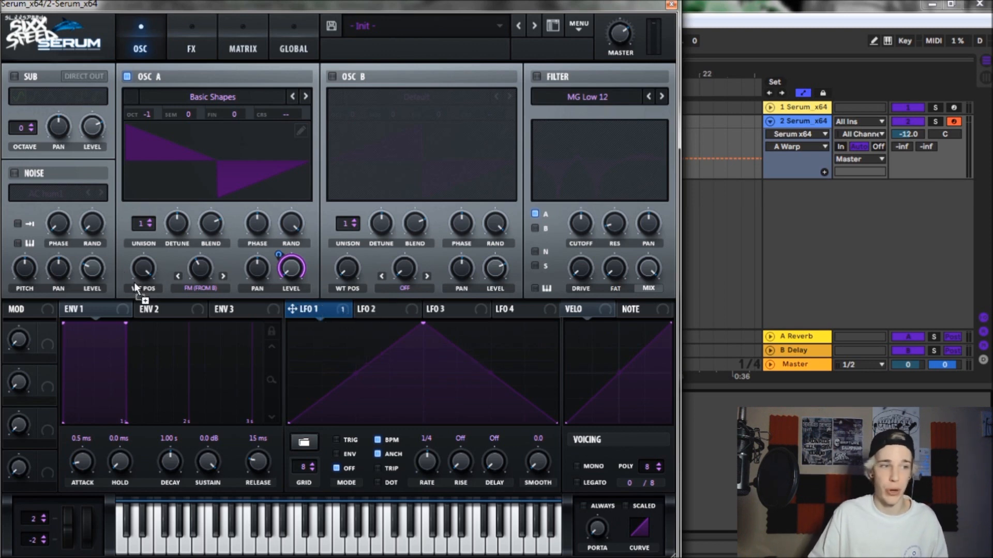
{"action": "mouse_move", "coordinate": [141, 285]}
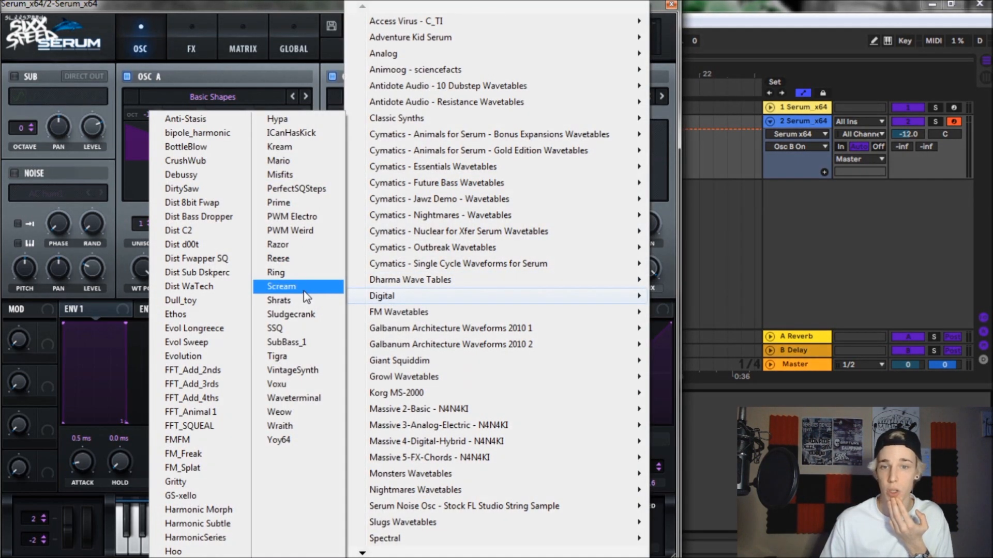
{"action": "mouse_move", "coordinate": [302, 328]}
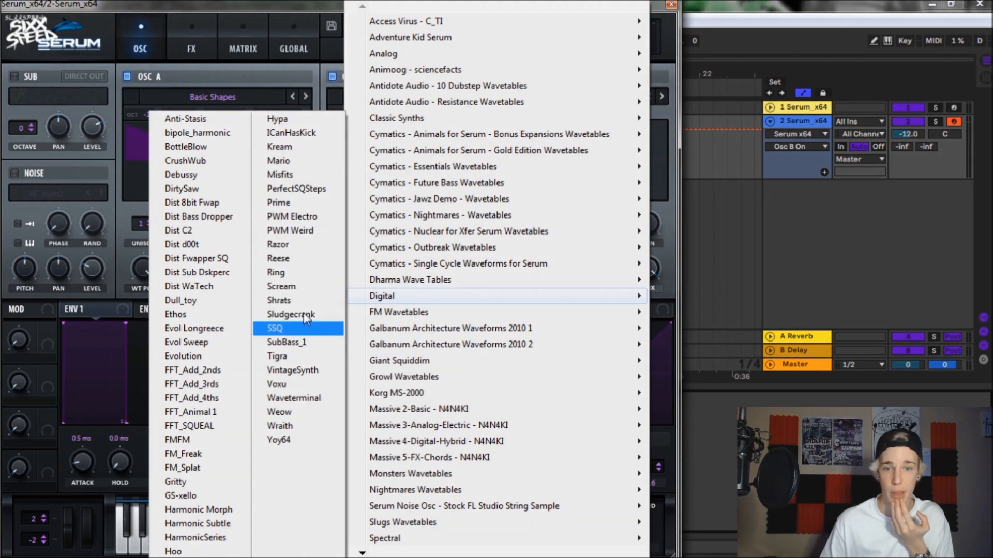
Load SubBass_1 into oscillator B and push its PWM warp to about 87%.
{"action": "left_click", "coordinate": [286, 341]}
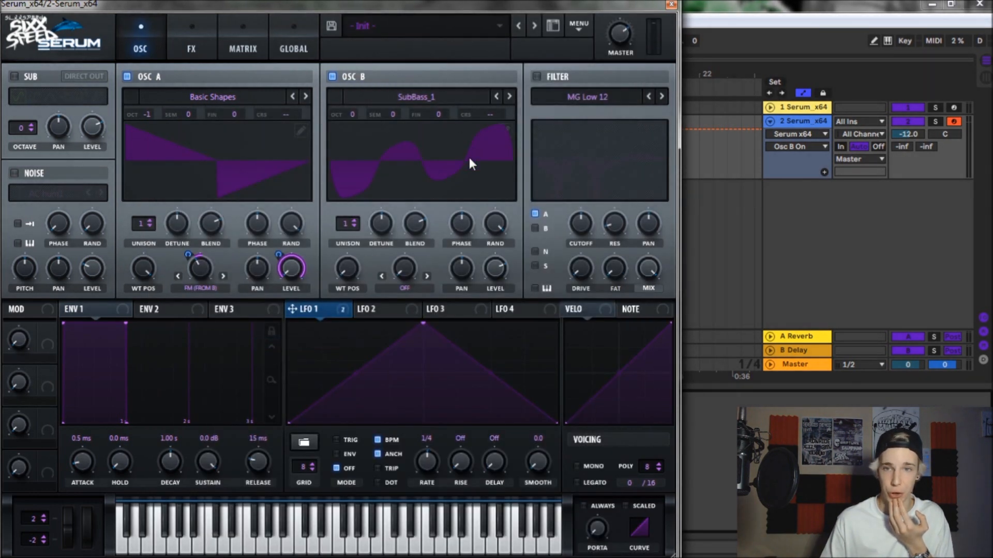
{"action": "left_click_drag", "start_coordinate": [346, 269], "coordinate": [347, 253]}
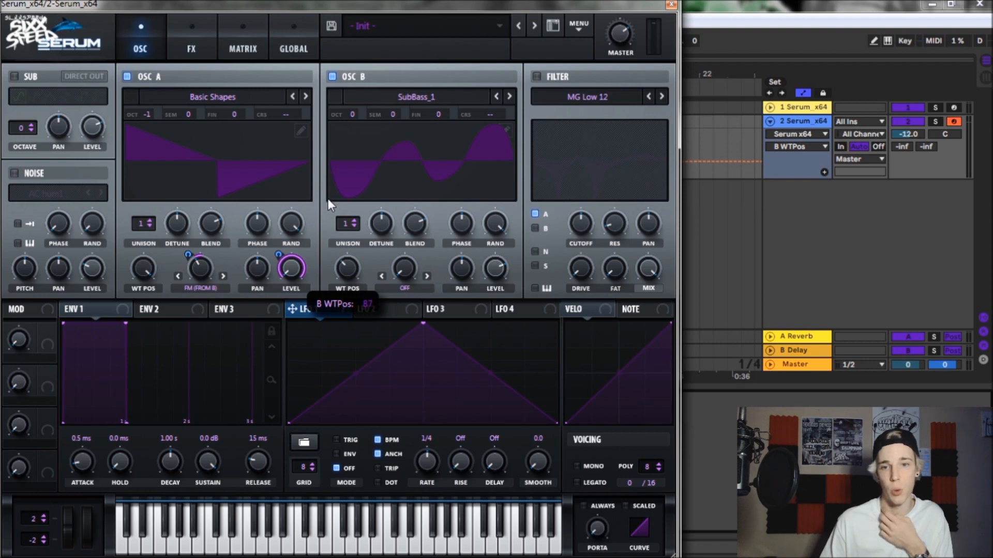
{"action": "mouse_move", "coordinate": [336, 220]}
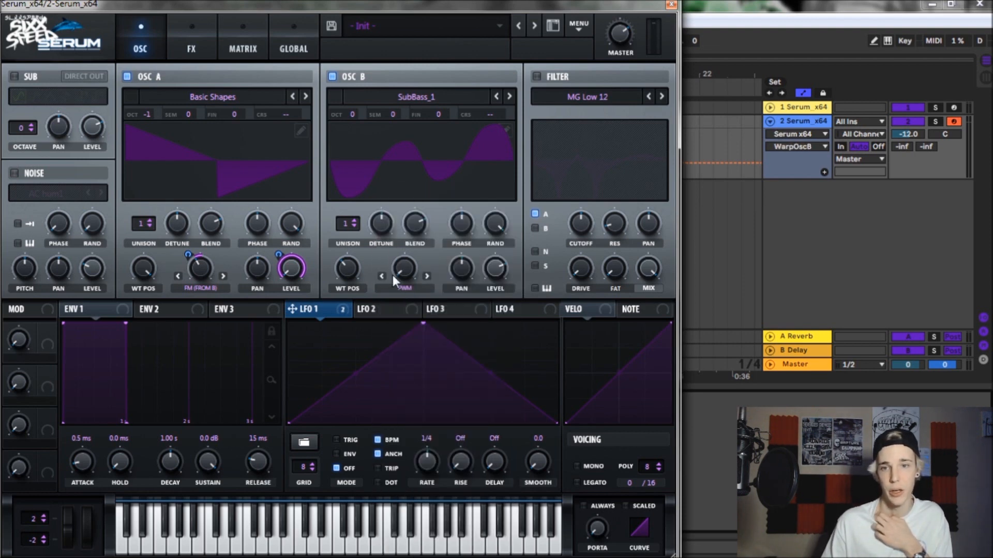
{"action": "left_click_drag", "start_coordinate": [405, 268], "coordinate": [405, 256]}
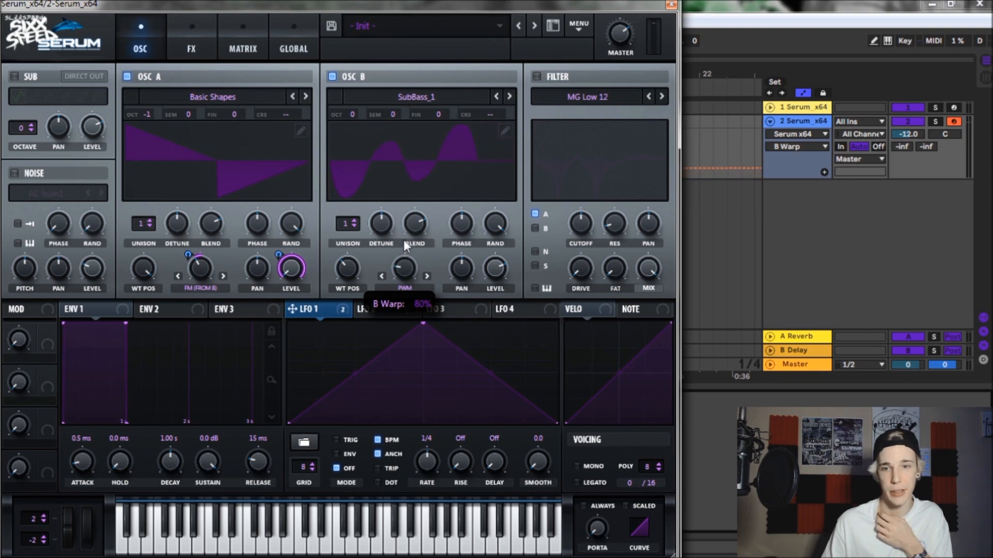
{"action": "left_click_drag", "start_coordinate": [403, 265], "coordinate": [404, 254]}
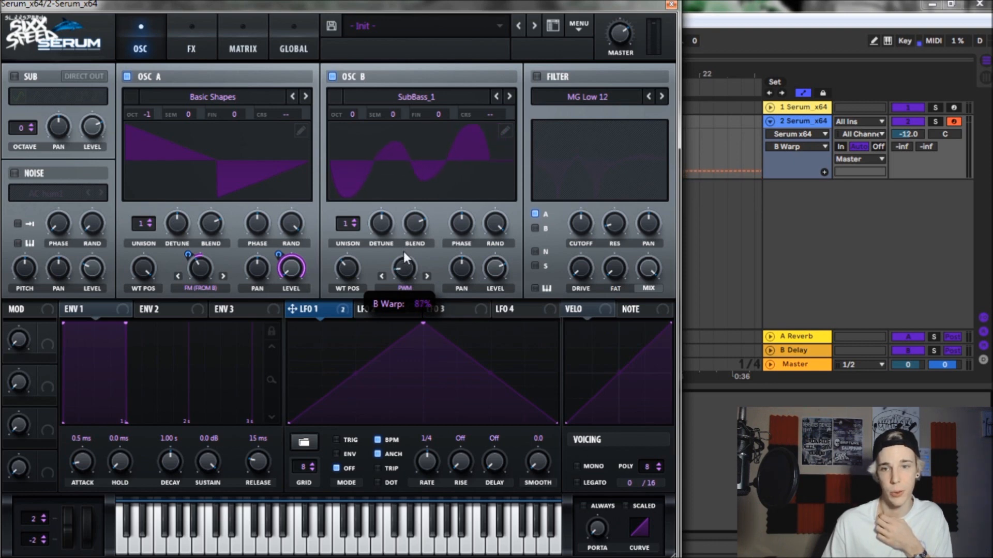
{"action": "left_click_drag", "start_coordinate": [404, 265], "coordinate": [404, 253]}
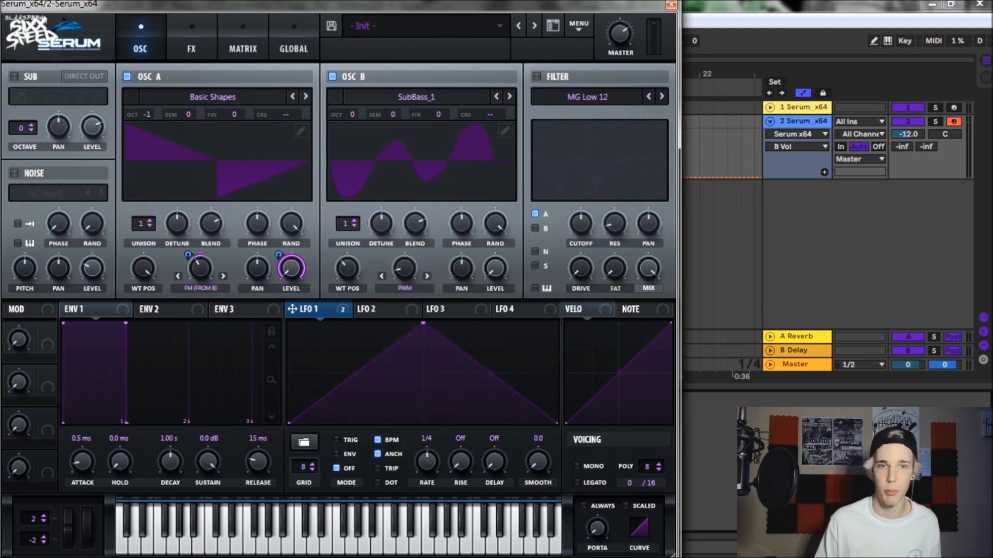
Enable the sub oscillator direct out at octave -1, and turn the filter on.
{"action": "left_click", "coordinate": [15, 76]}
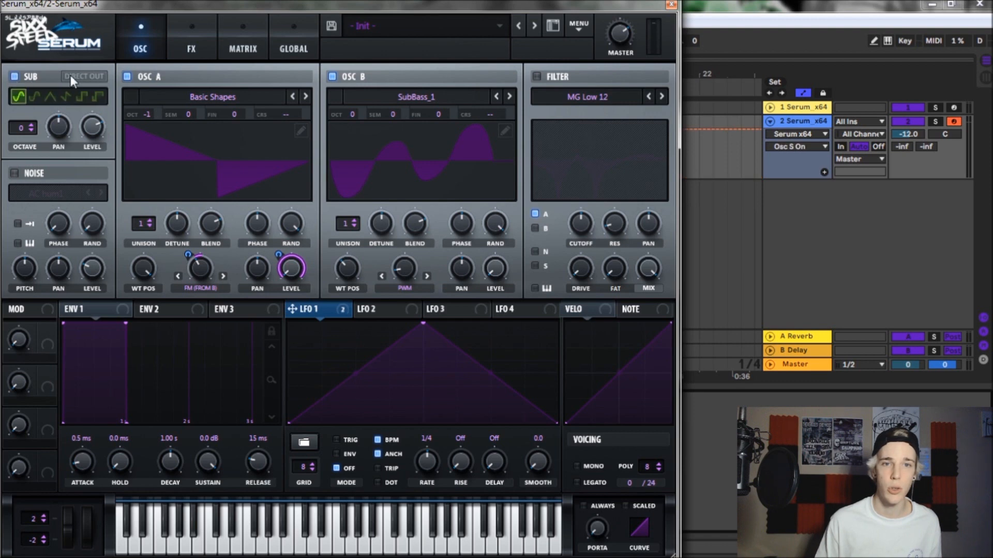
{"action": "left_click", "coordinate": [83, 76]}
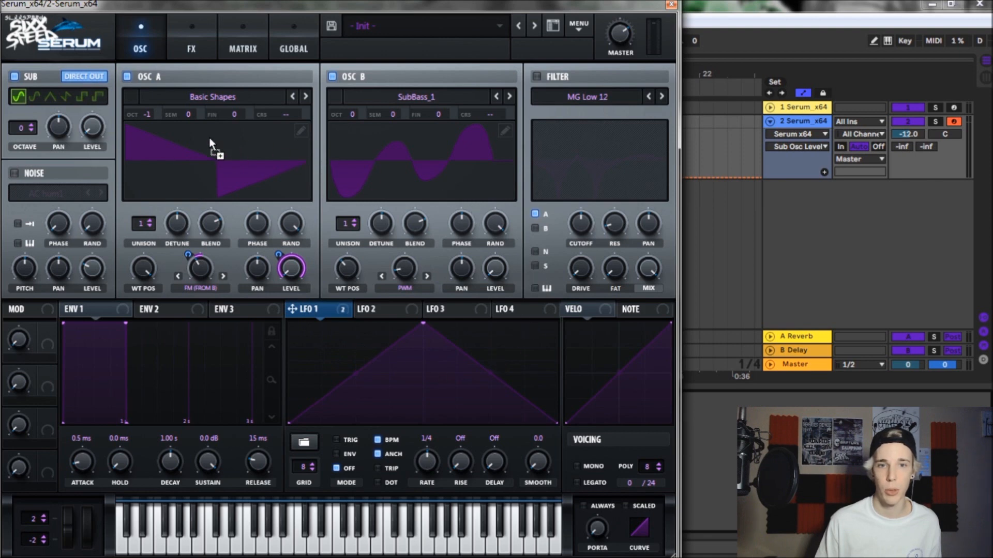
{"action": "mouse_move", "coordinate": [69, 130]}
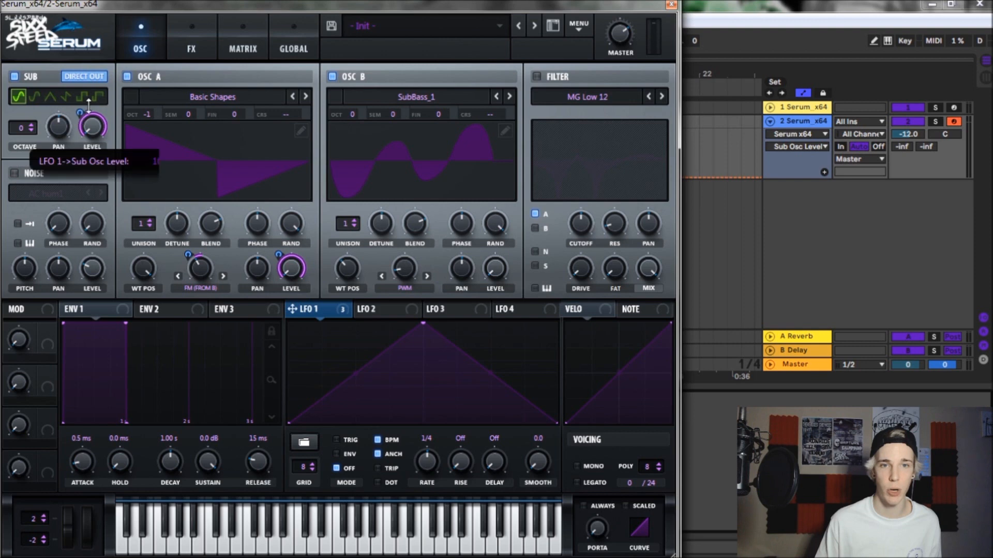
{"action": "left_click_drag", "start_coordinate": [22, 127], "coordinate": [23, 136]}
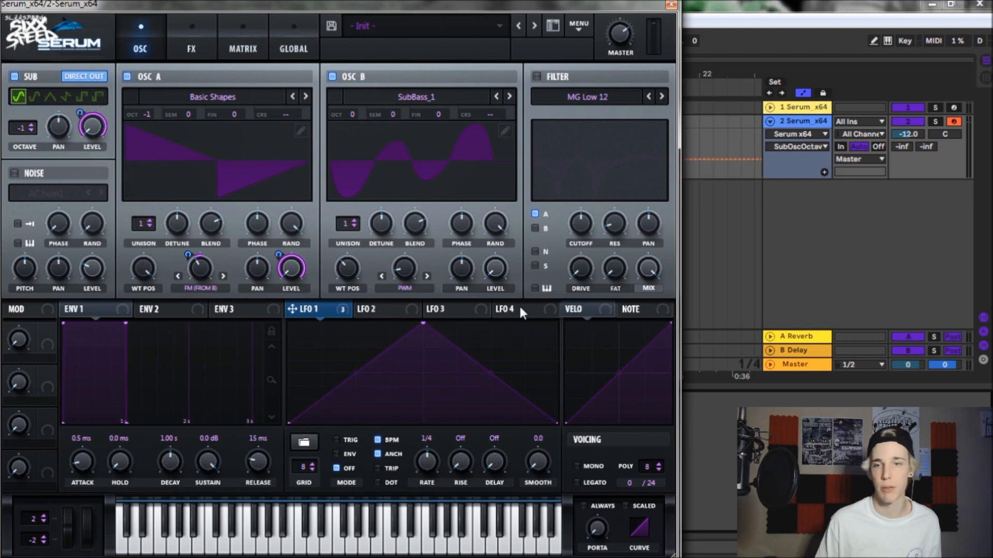
{"action": "mouse_move", "coordinate": [51, 222]}
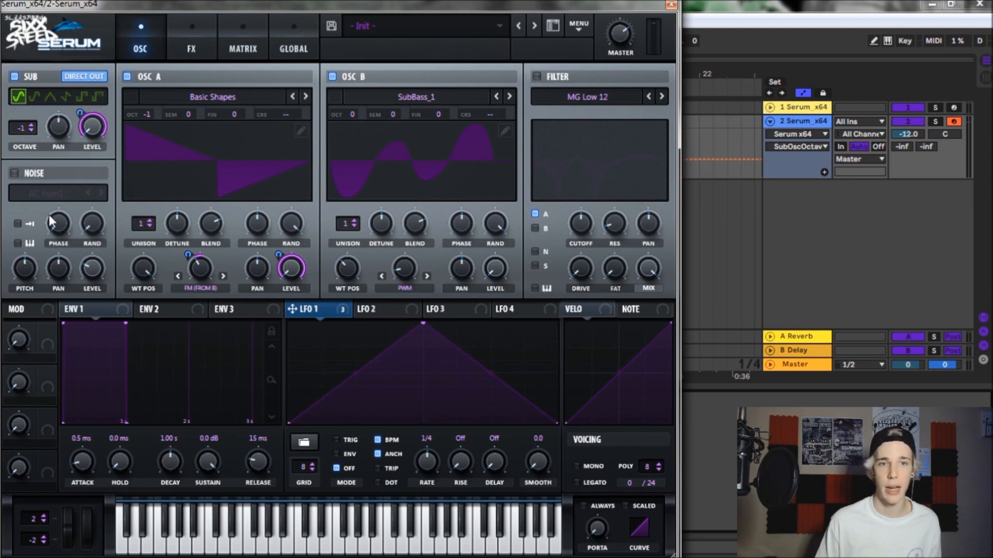
{"action": "left_click", "coordinate": [536, 76]}
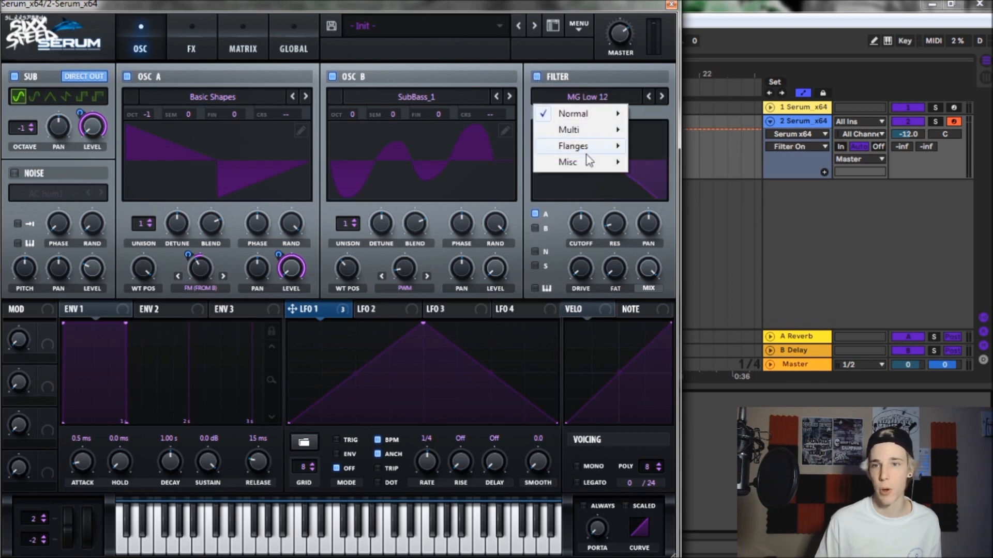
{"action": "mouse_move", "coordinate": [573, 146]}
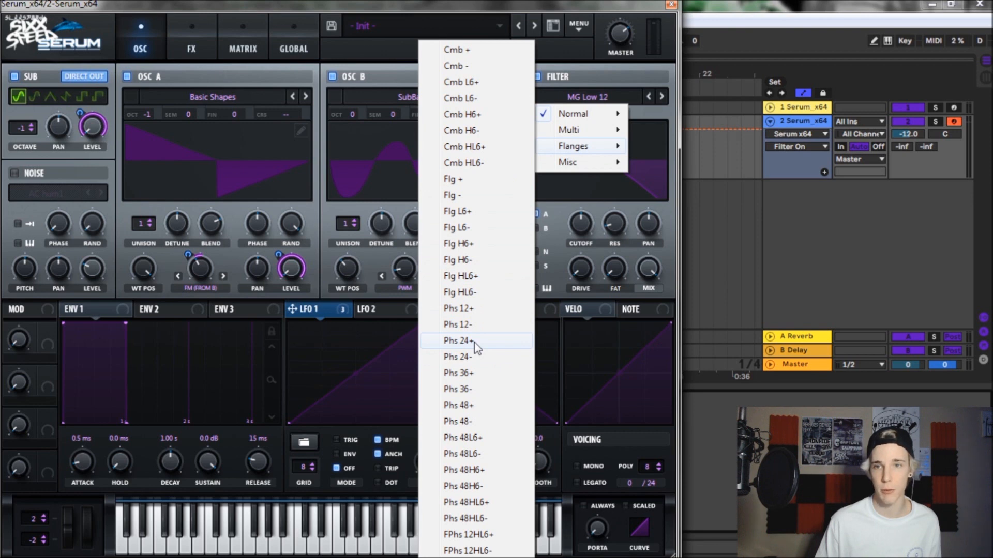
Choose the Phs 24+ filter, route oscillator B through it, and lower cutoff near 205 Hz.
{"action": "left_click", "coordinate": [459, 341]}
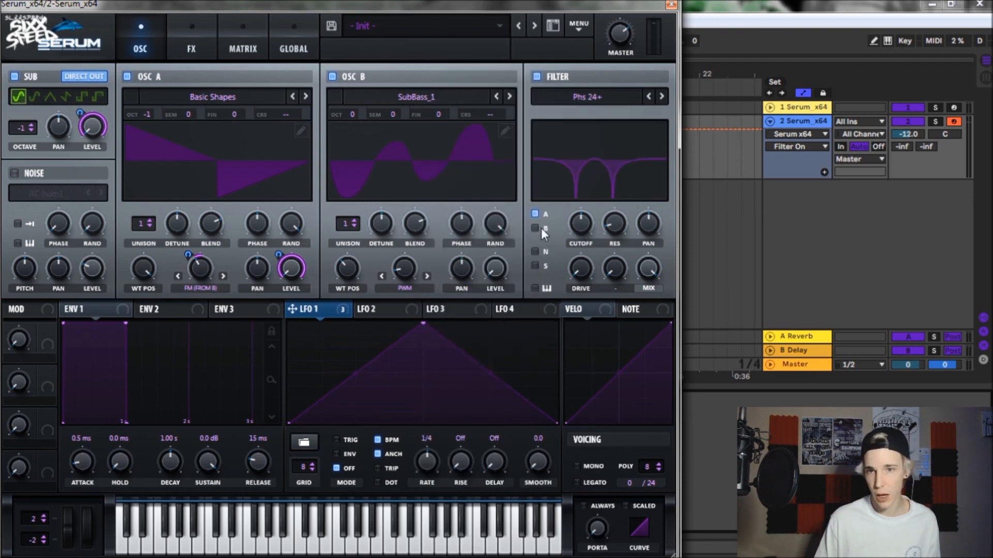
{"action": "left_click", "coordinate": [534, 228]}
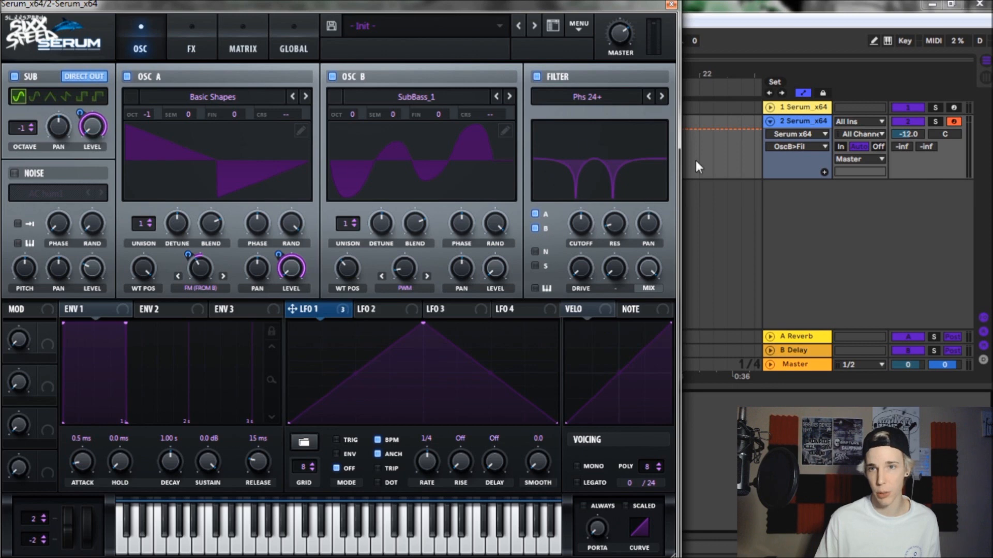
{"action": "mouse_move", "coordinate": [578, 223]}
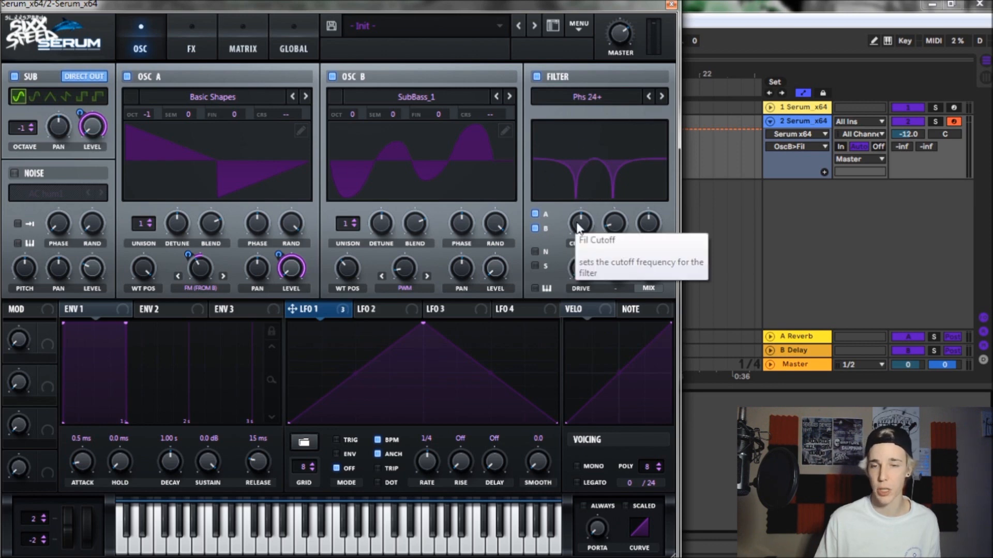
{"action": "left_click_drag", "start_coordinate": [579, 223], "coordinate": [579, 215]}
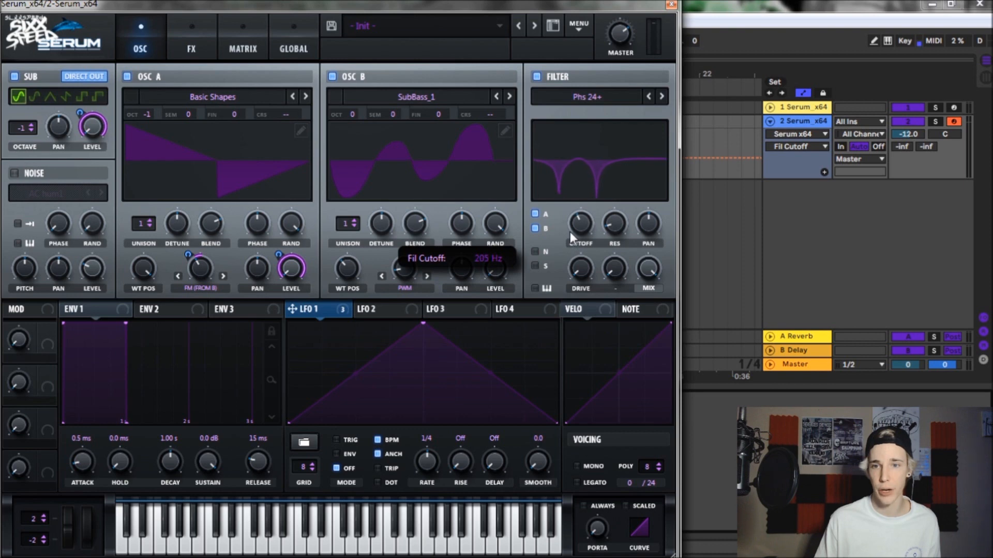
{"action": "left_click_drag", "start_coordinate": [579, 225], "coordinate": [579, 218]}
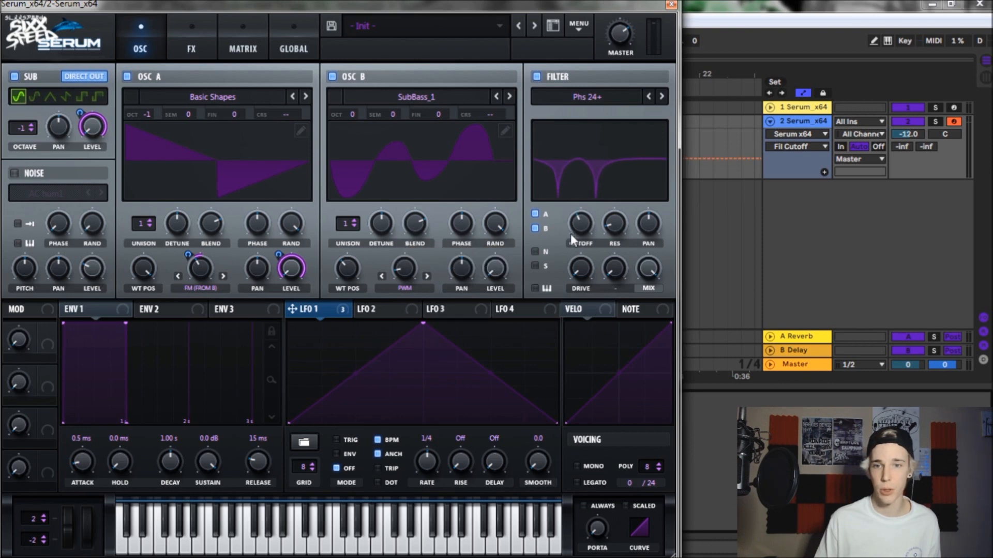
Raise the filter resonance to about 47%.
{"action": "left_click_drag", "start_coordinate": [613, 225], "coordinate": [613, 231]}
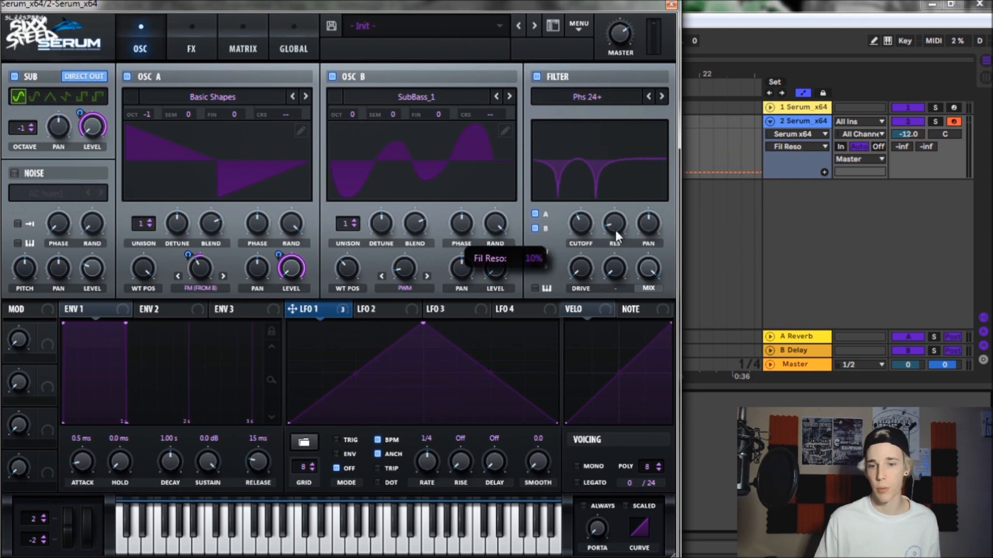
{"action": "left_click_drag", "start_coordinate": [613, 225], "coordinate": [614, 215]}
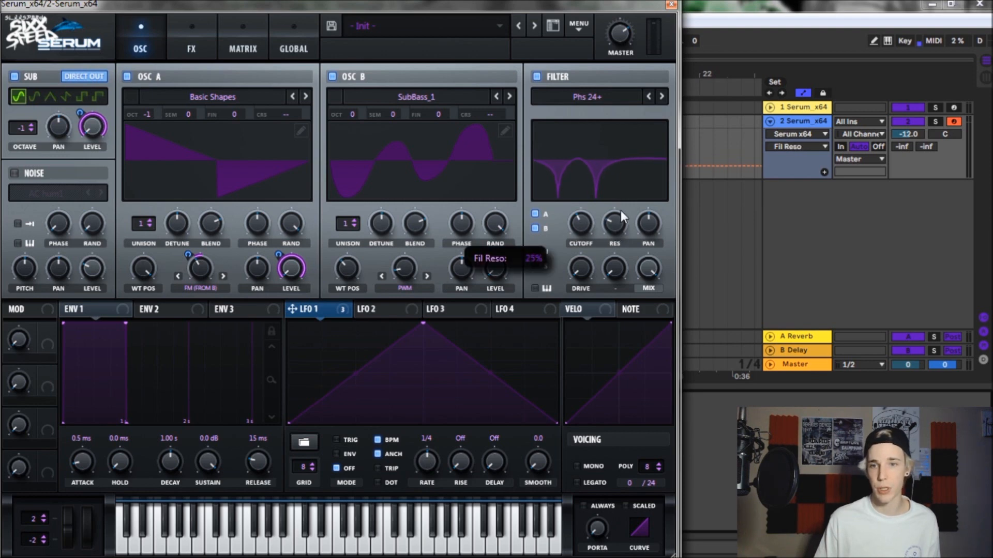
{"action": "left_click_drag", "start_coordinate": [612, 221], "coordinate": [612, 203]}
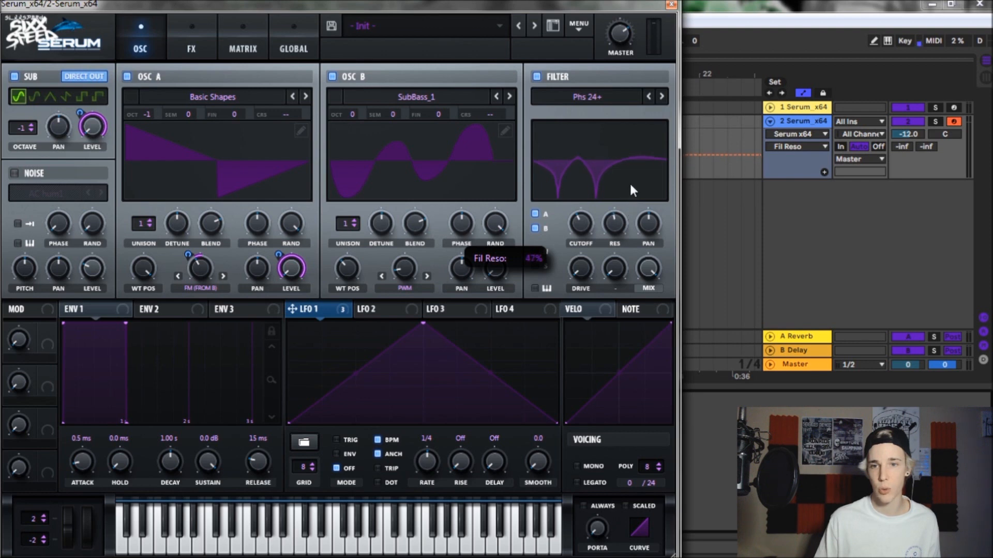
{"action": "left_click_drag", "start_coordinate": [632, 190], "coordinate": [636, 183]}
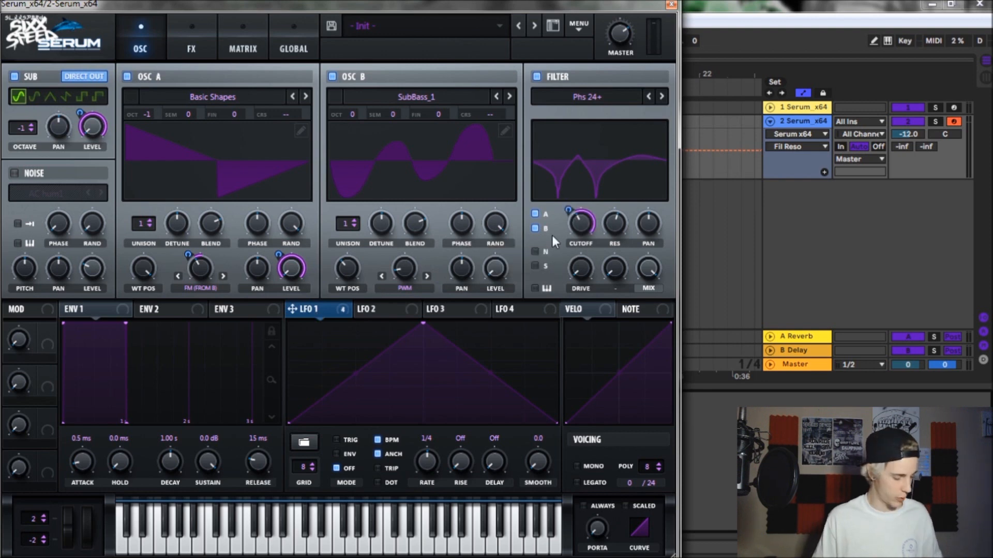
{"action": "mouse_move", "coordinate": [544, 252]}
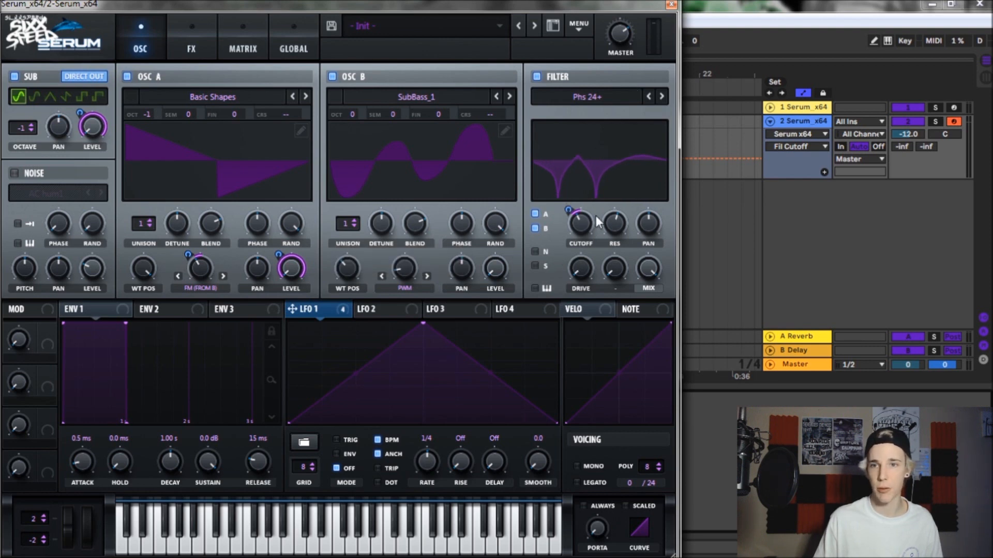
{"action": "mouse_move", "coordinate": [578, 222]}
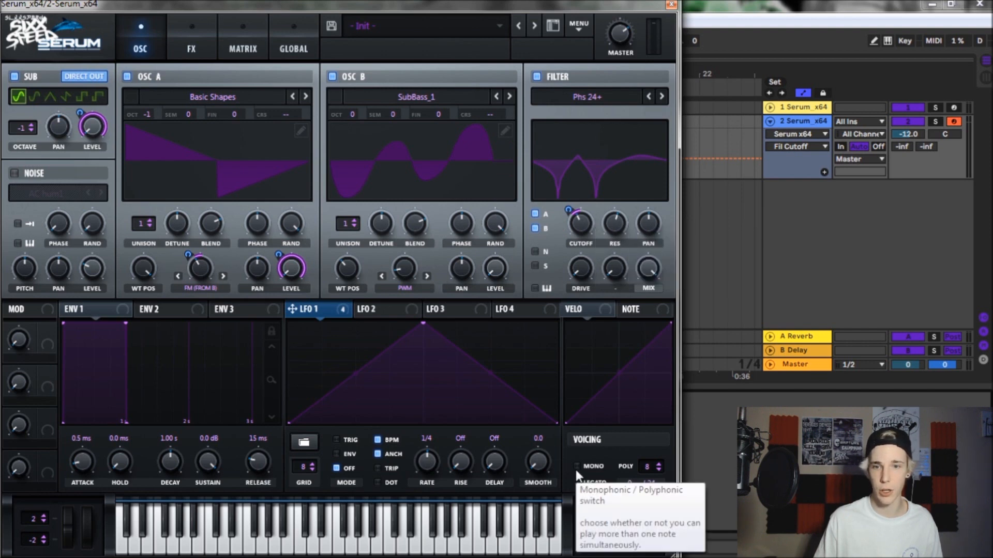
Set voicing to mono and bend LFO 1's rising slope into an early-peak arch.
{"action": "left_click", "coordinate": [577, 467]}
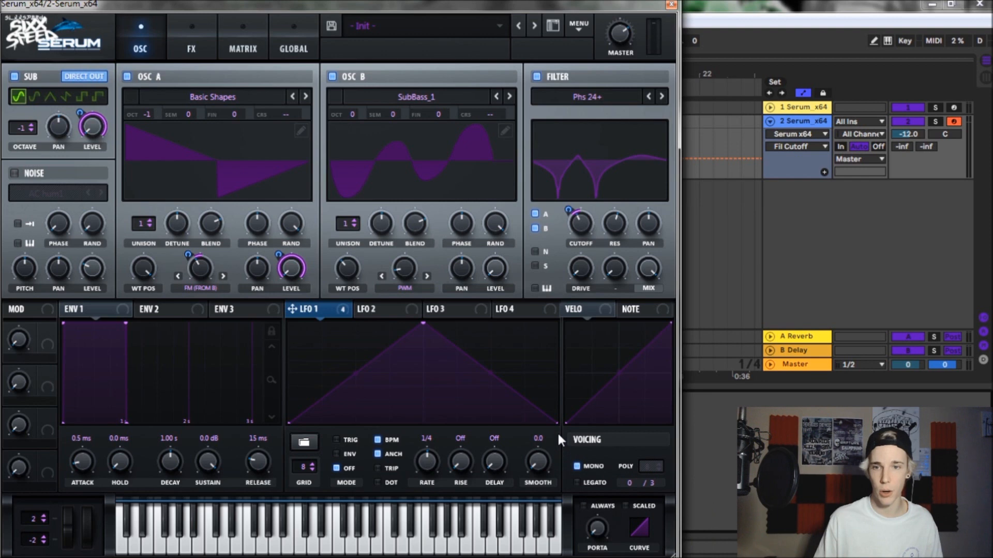
{"action": "mouse_move", "coordinate": [380, 369]}
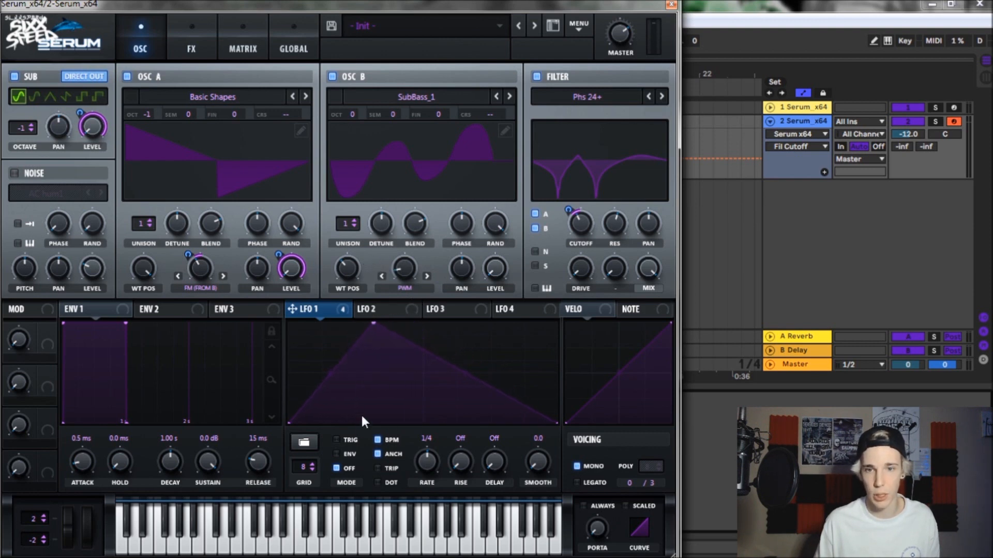
{"action": "left_click_drag", "start_coordinate": [374, 326], "coordinate": [328, 346]}
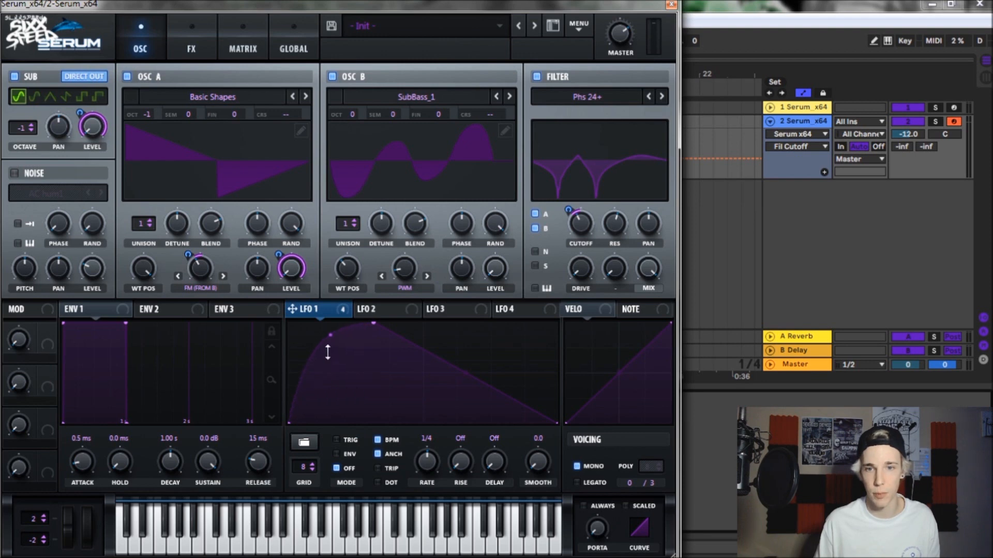
{"action": "mouse_move", "coordinate": [535, 420]}
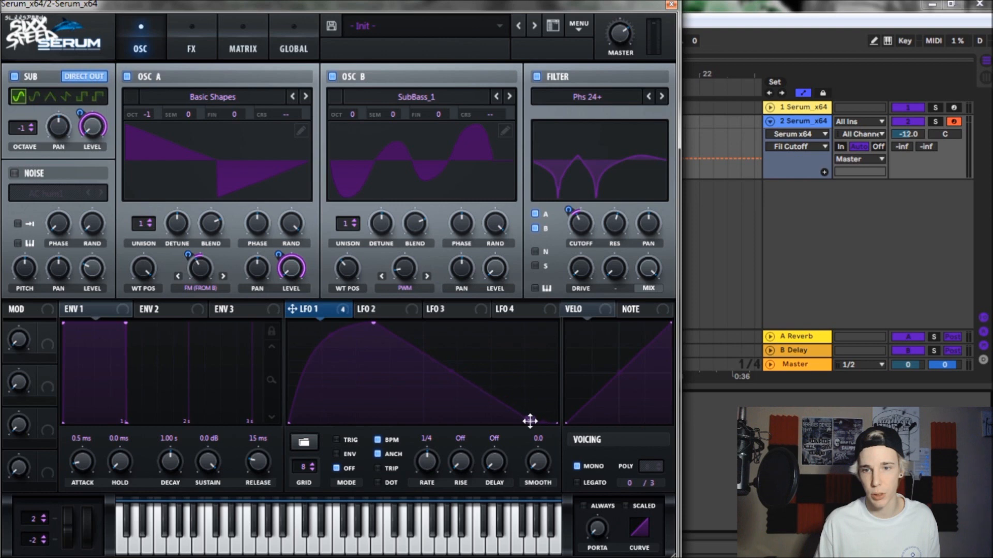
{"action": "mouse_move", "coordinate": [275, 337]}
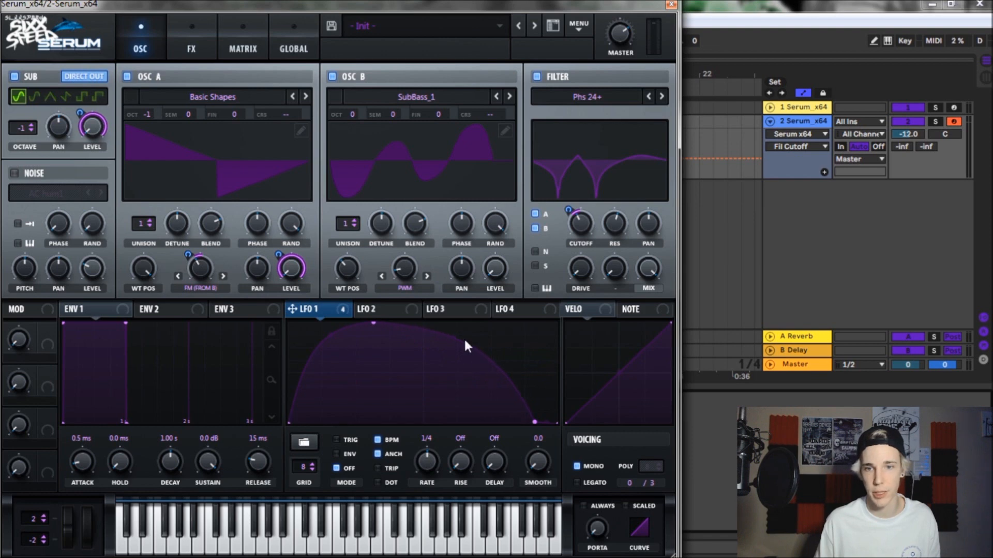
{"action": "mouse_move", "coordinate": [642, 455]}
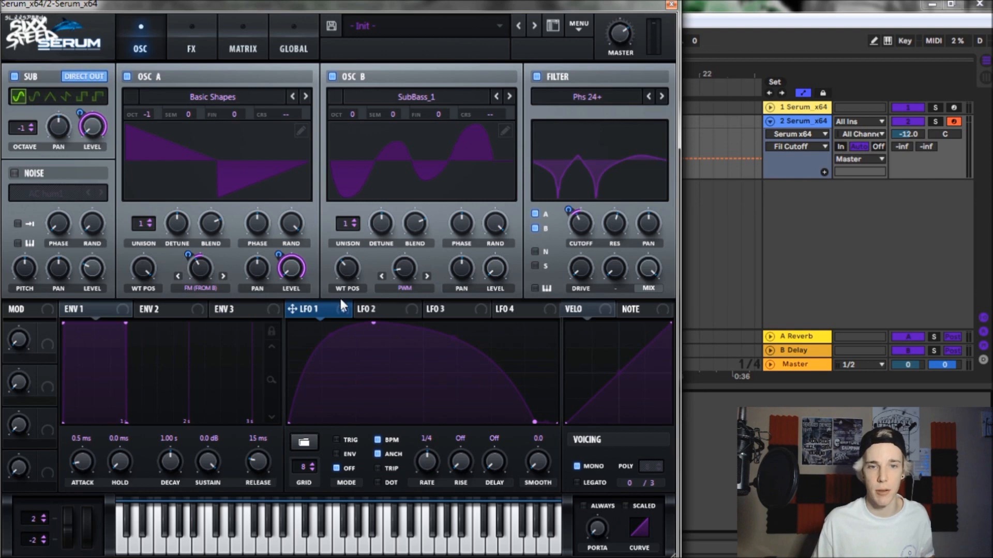
{"action": "mouse_move", "coordinate": [644, 265]}
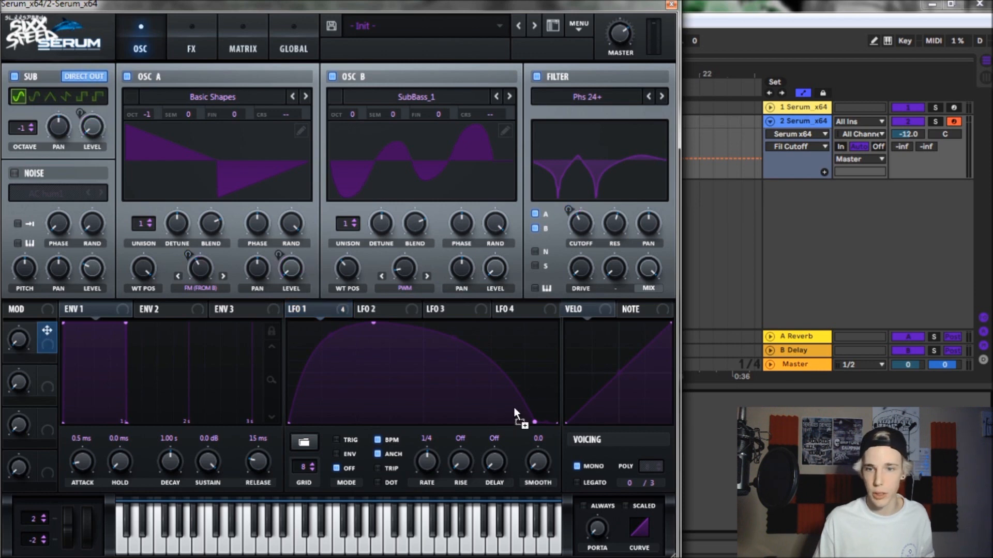
Put LFO 1's rate on Macro 1 named 'LFO' and show the effects rack.
{"action": "left_click", "coordinate": [425, 461]}
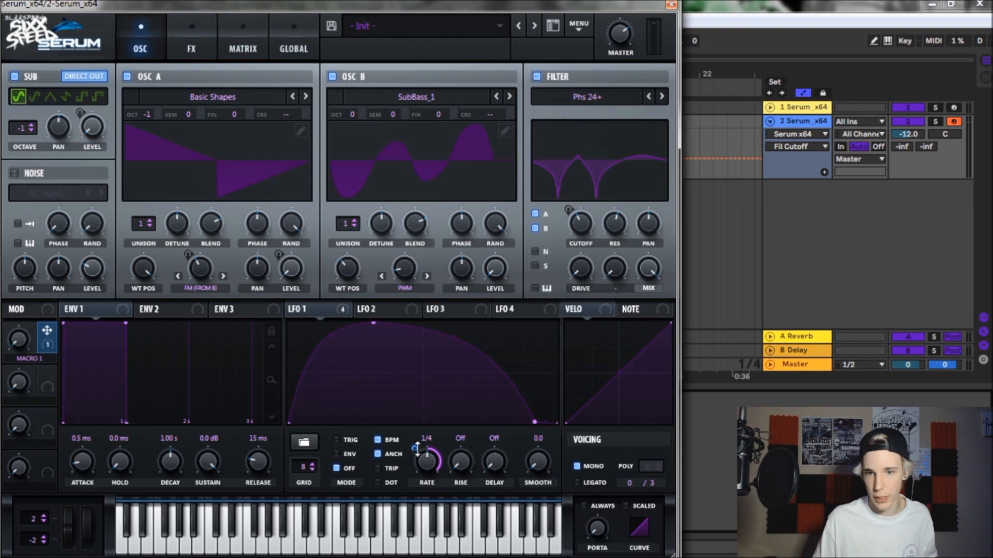
{"action": "mouse_move", "coordinate": [443, 429]}
{"action": "type", "text": "LFO"}
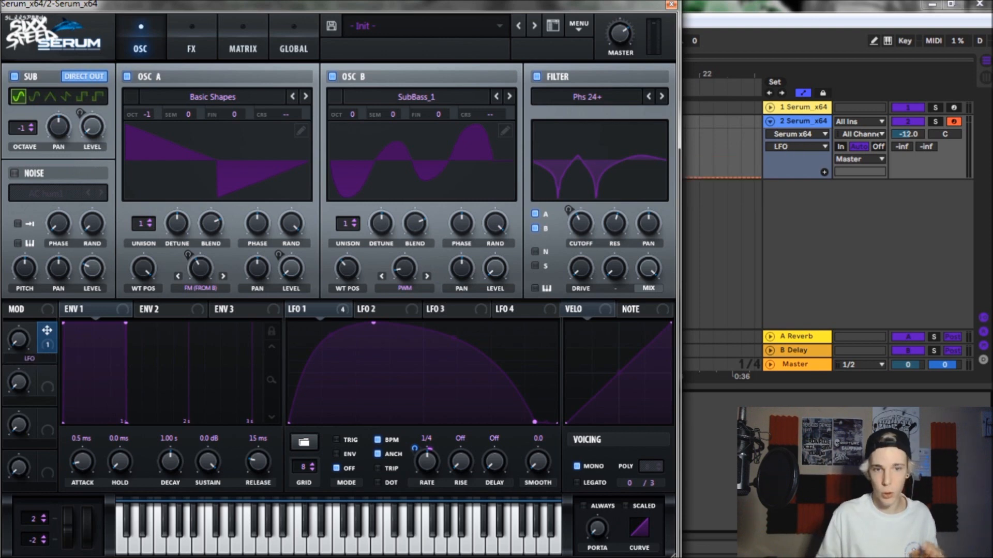
{"action": "left_click", "coordinate": [191, 48]}
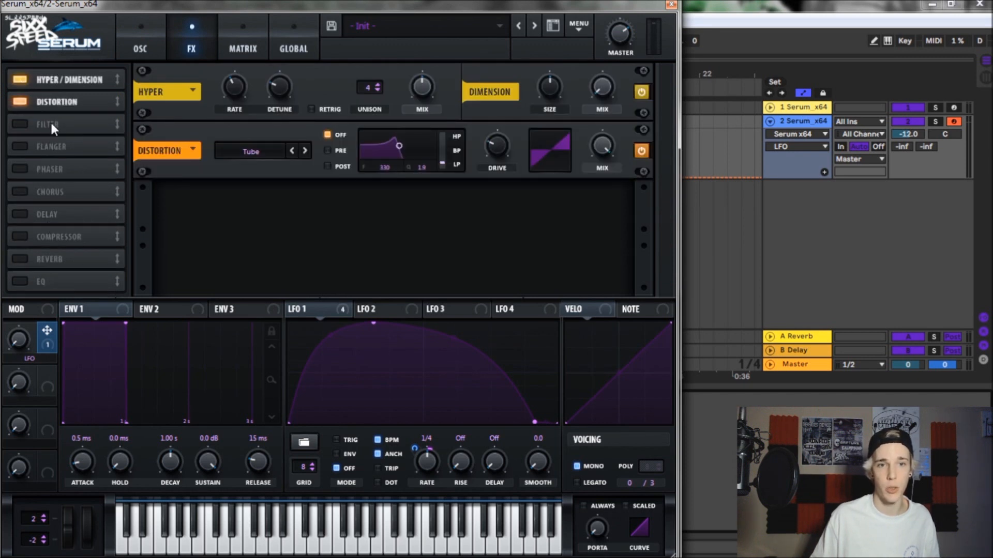
Enable the FX filter, set Hyper mix near 34% and distortion drive near 32%.
{"action": "left_click", "coordinate": [22, 124]}
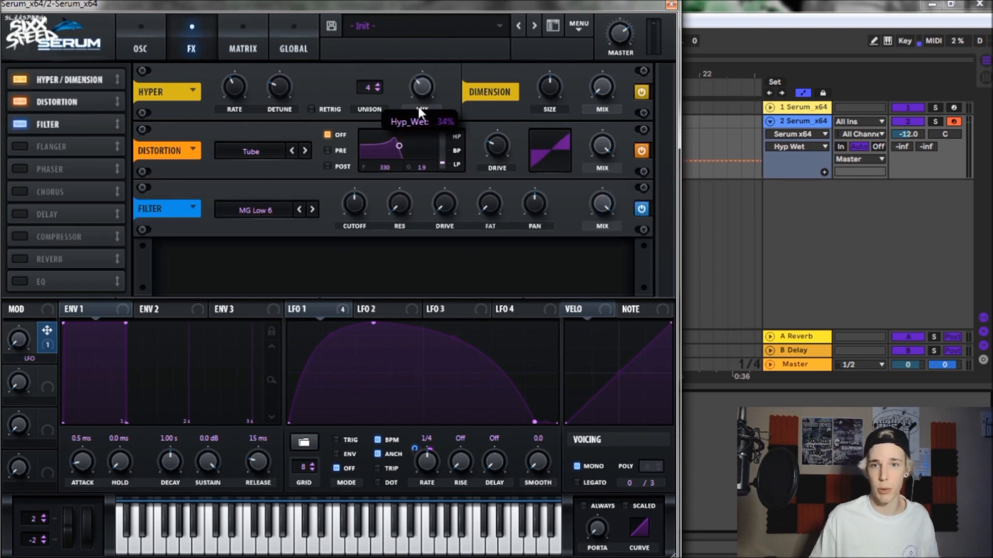
{"action": "left_click_drag", "start_coordinate": [421, 86], "coordinate": [421, 101]}
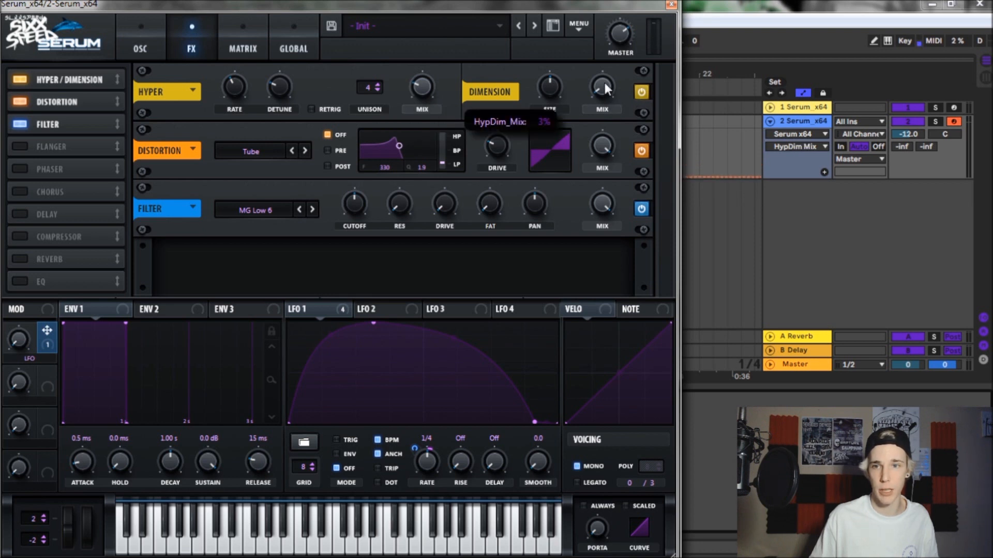
{"action": "mouse_move", "coordinate": [499, 180]}
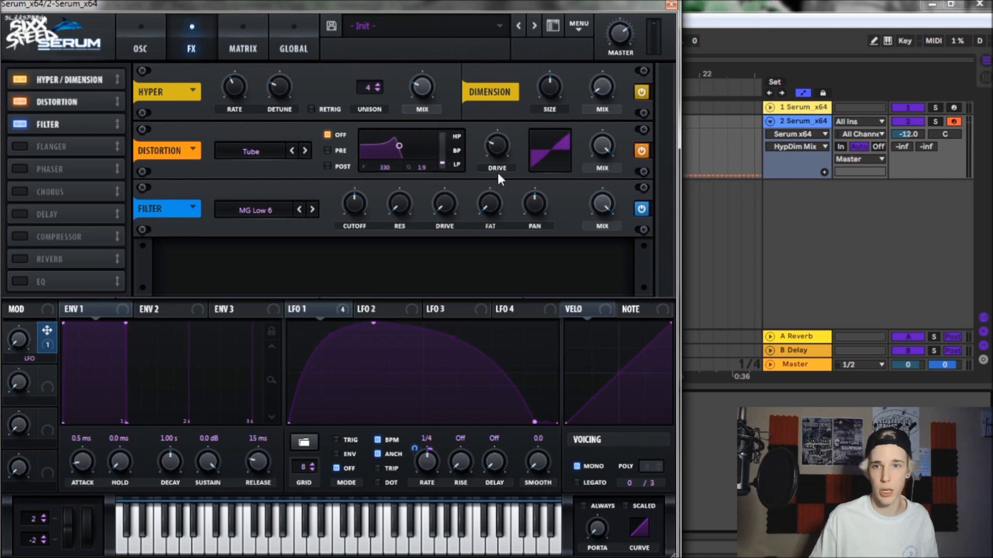
{"action": "mouse_move", "coordinate": [361, 162]}
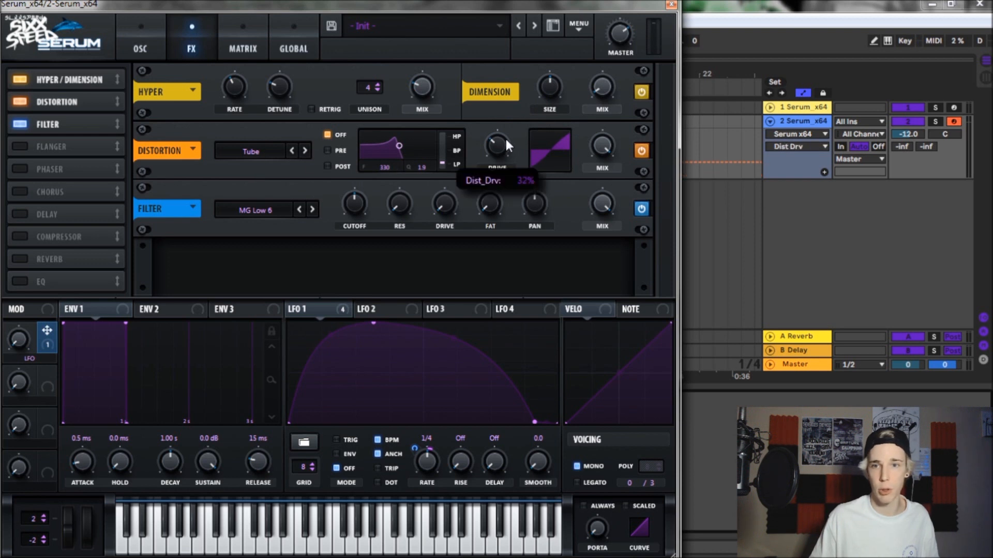
{"action": "left_click", "coordinate": [256, 210]}
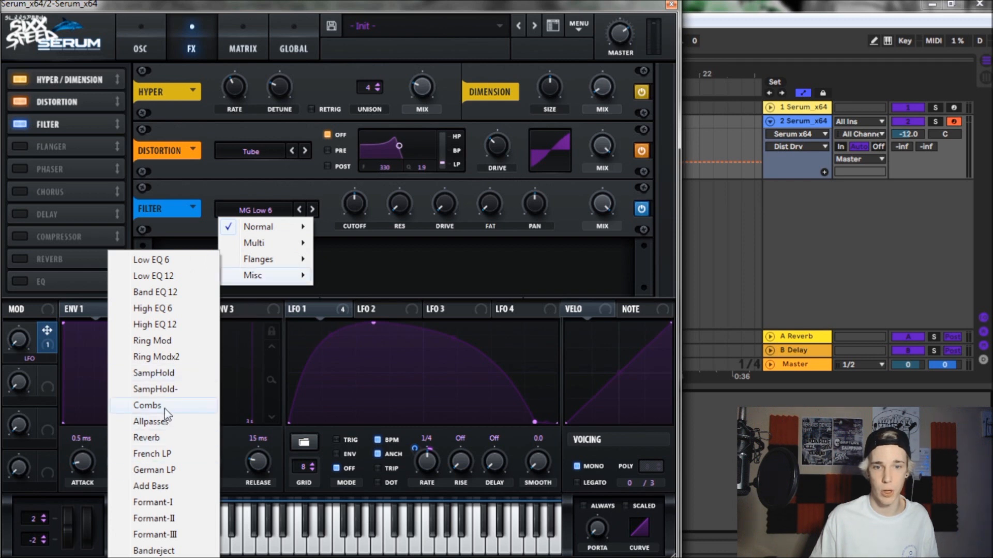
Switch the effects-rack filter from MG Low 6 to Combs.
{"action": "left_click", "coordinate": [147, 407]}
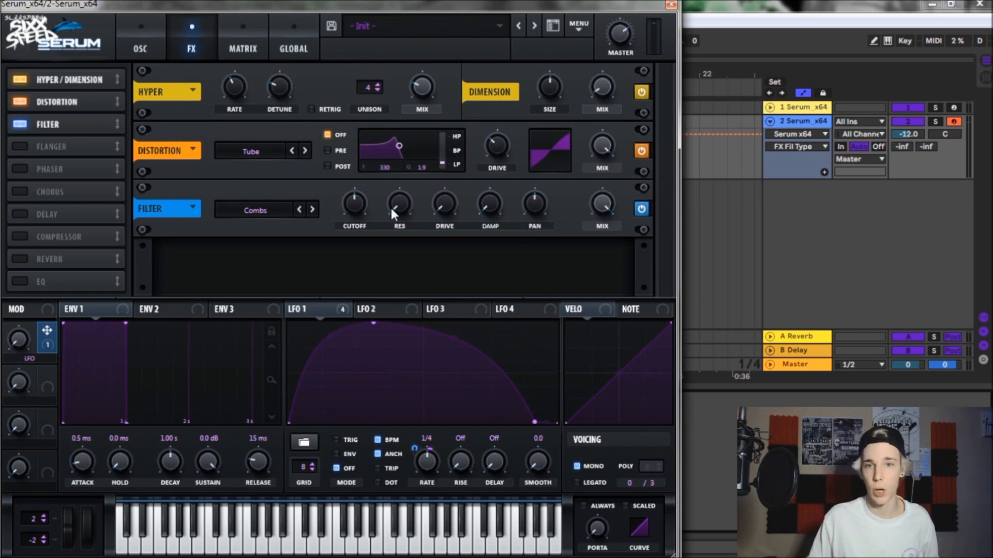
{"action": "mouse_move", "coordinate": [399, 204]}
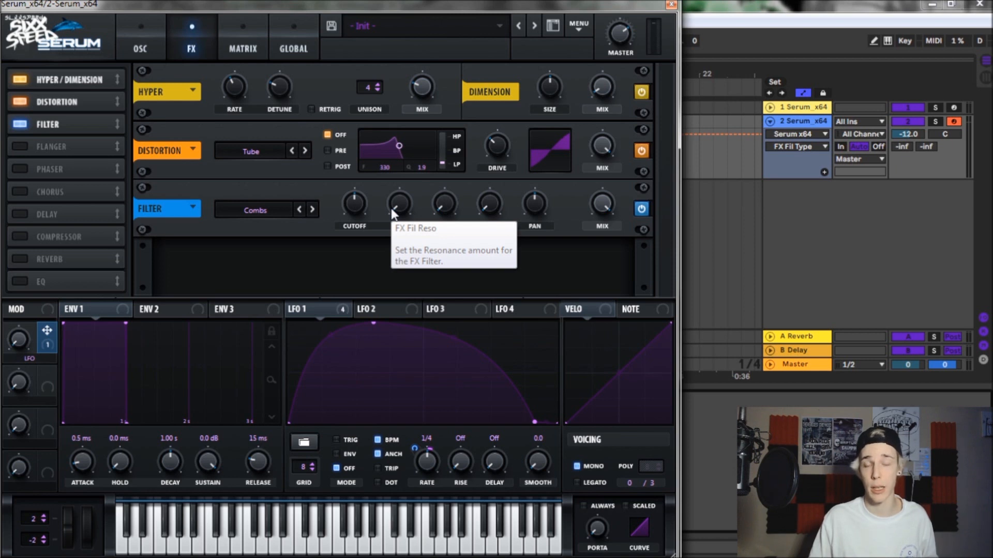
{"action": "mouse_move", "coordinate": [353, 203]}
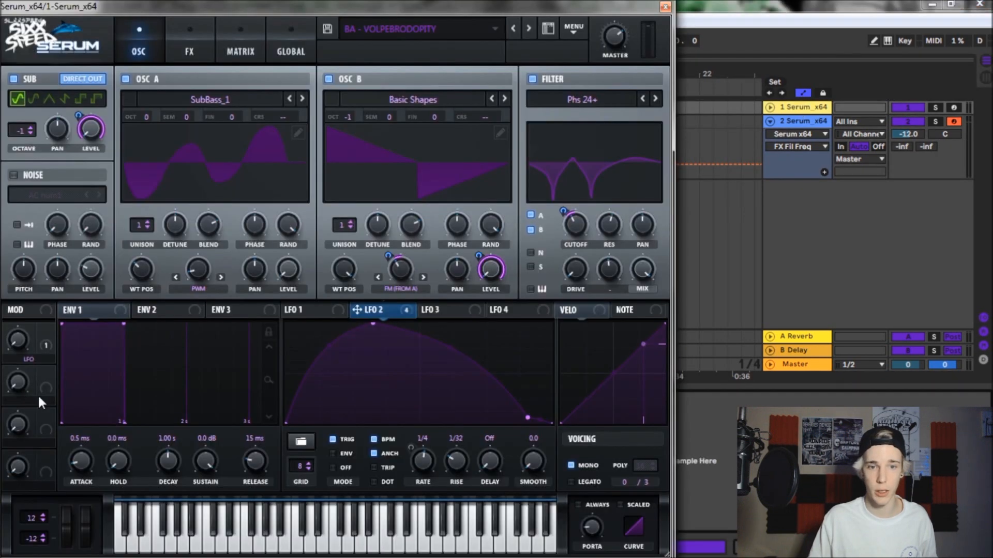
On the rebuilt Init patch, lower the FX rack's Combs filter cutoff to about 38 Hz.
{"action": "left_click", "coordinate": [189, 39]}
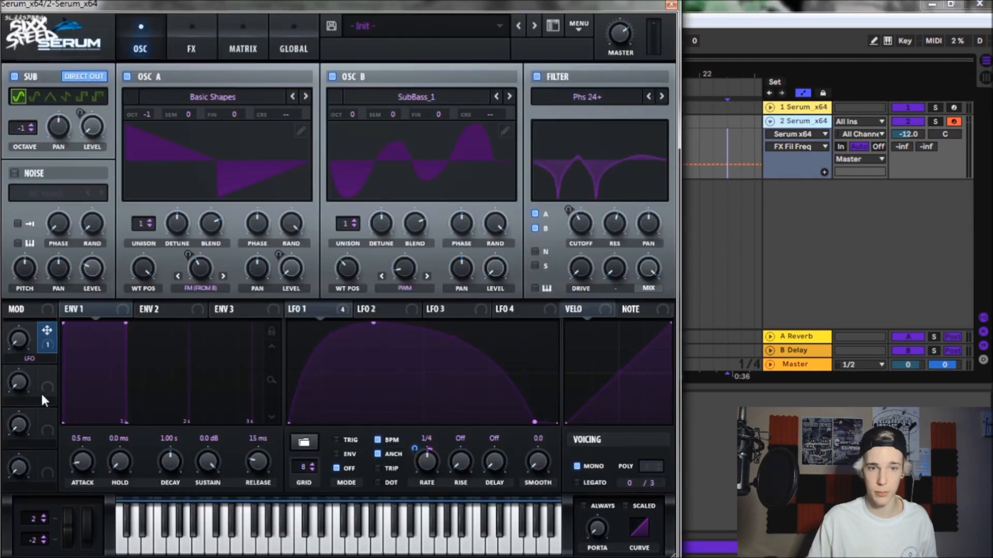
{"action": "left_click", "coordinate": [191, 38]}
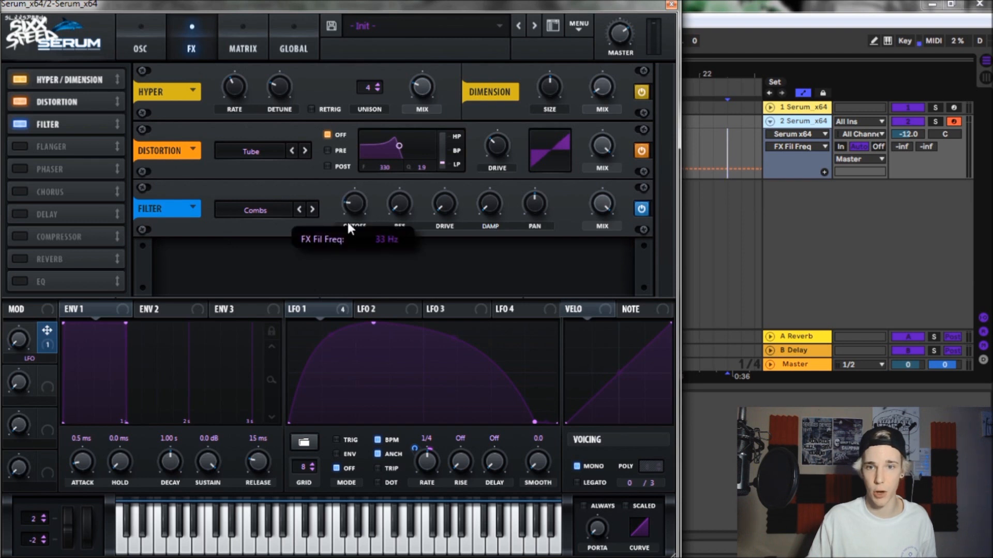
{"action": "left_click_drag", "start_coordinate": [353, 203], "coordinate": [355, 197]}
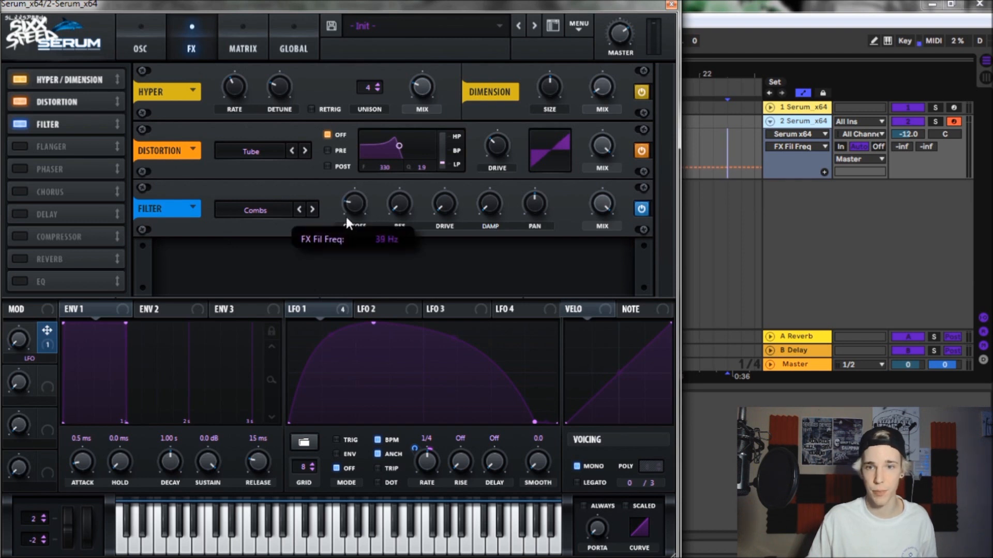
{"action": "left_click_drag", "start_coordinate": [353, 203], "coordinate": [351, 215]}
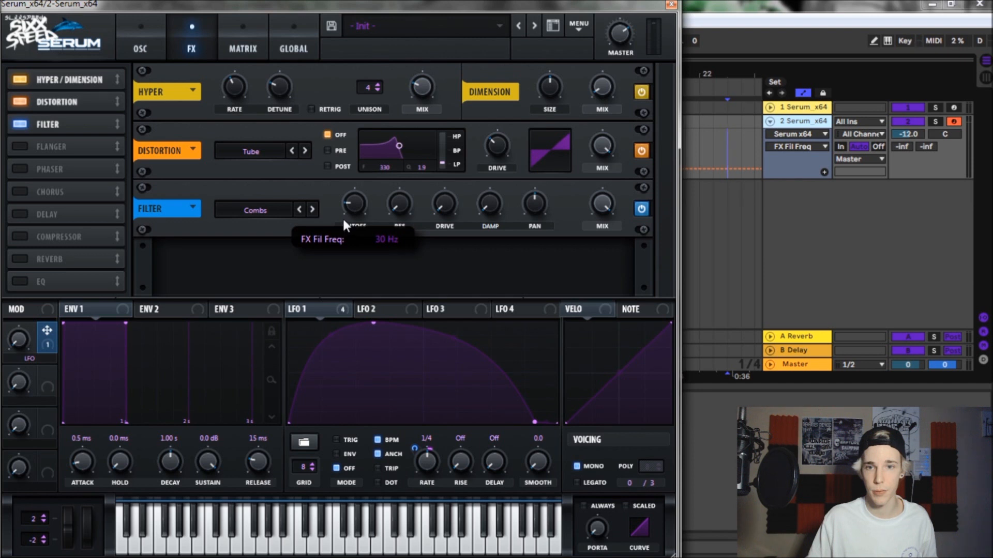
{"action": "left_click_drag", "start_coordinate": [354, 203], "coordinate": [353, 196]}
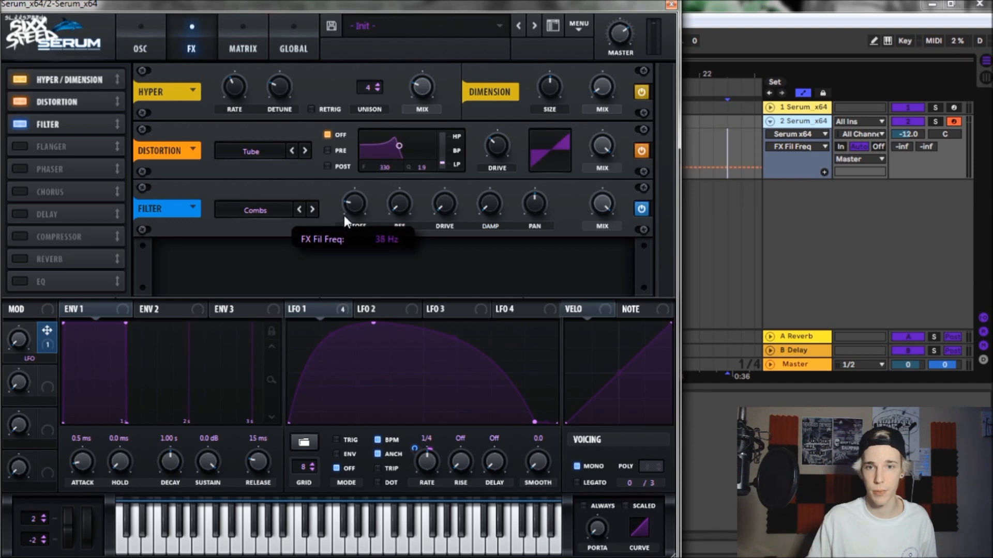
{"action": "mouse_move", "coordinate": [528, 266]}
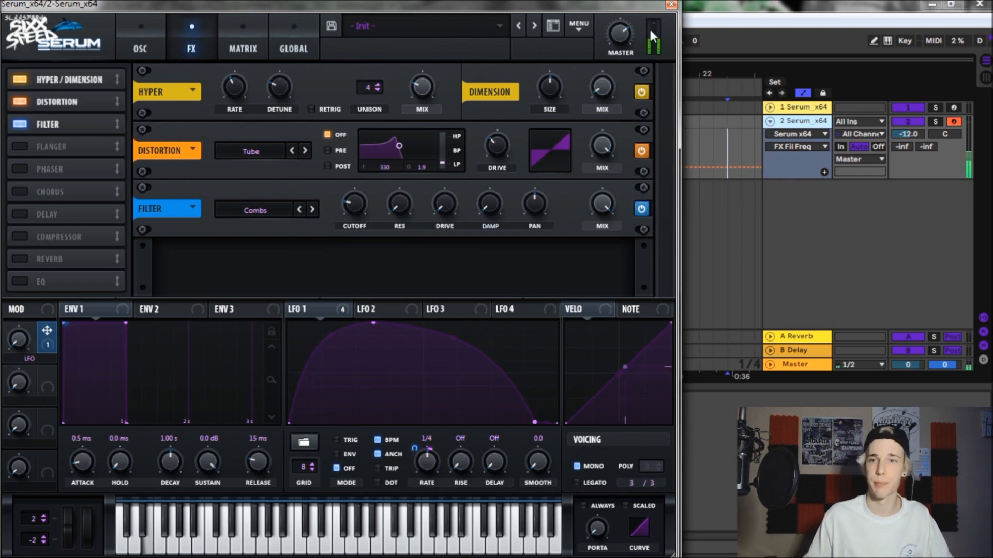
{"action": "left_click_drag", "start_coordinate": [618, 37], "coordinate": [623, 29]}
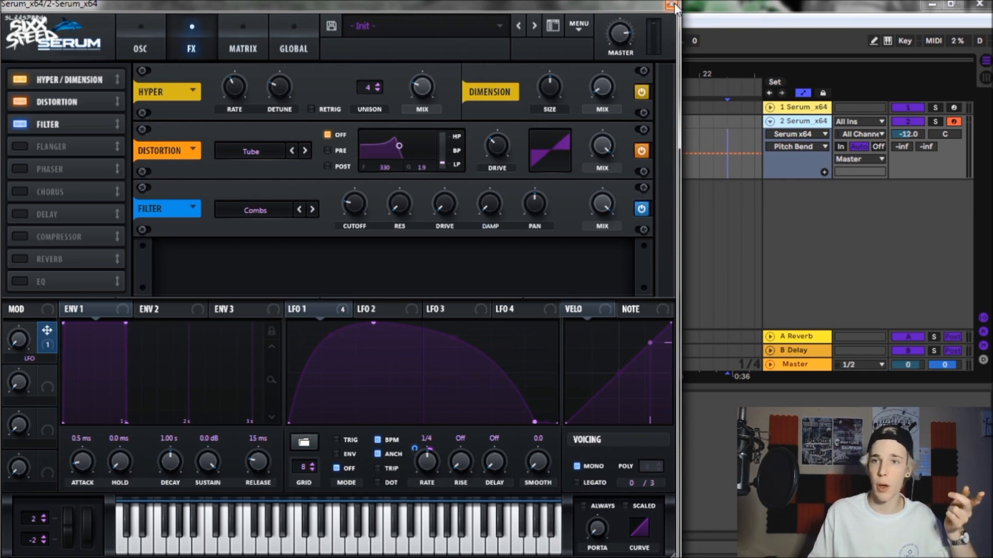
Close Serum, load OTT.adv after it, collapse Multiband Dynamics, and browse installed plug-ins.
{"action": "left_click", "coordinate": [671, 5]}
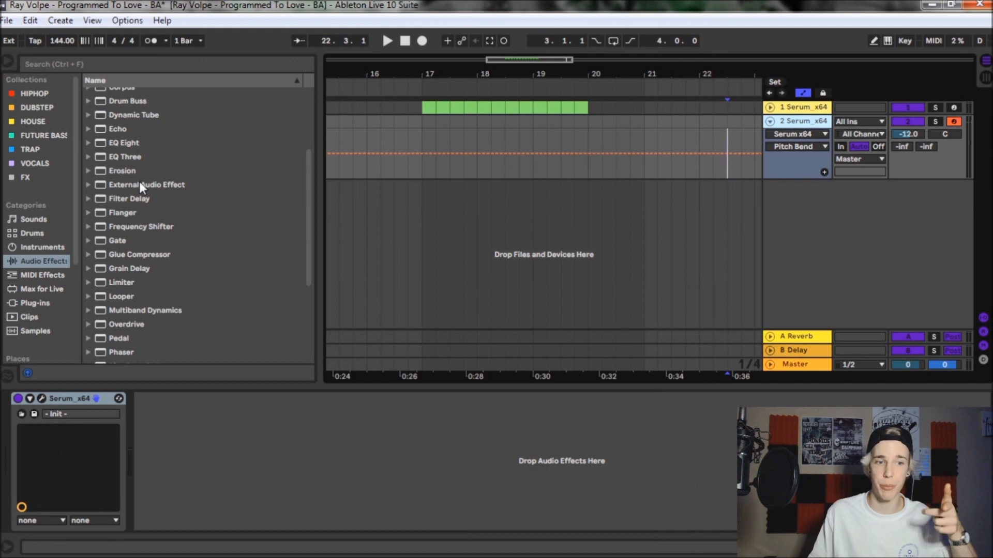
{"action": "mouse_move", "coordinate": [130, 137]}
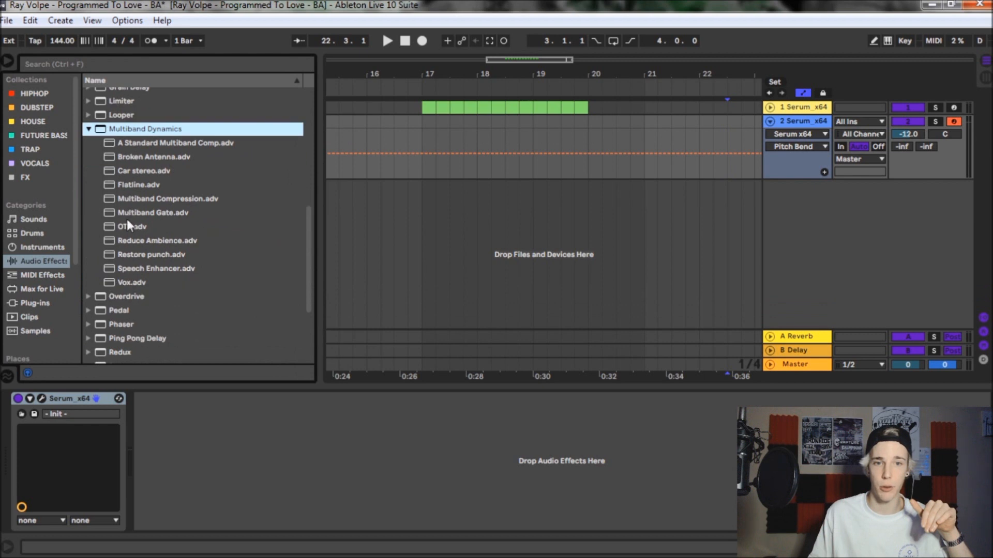
{"action": "double_click", "coordinate": [132, 227]}
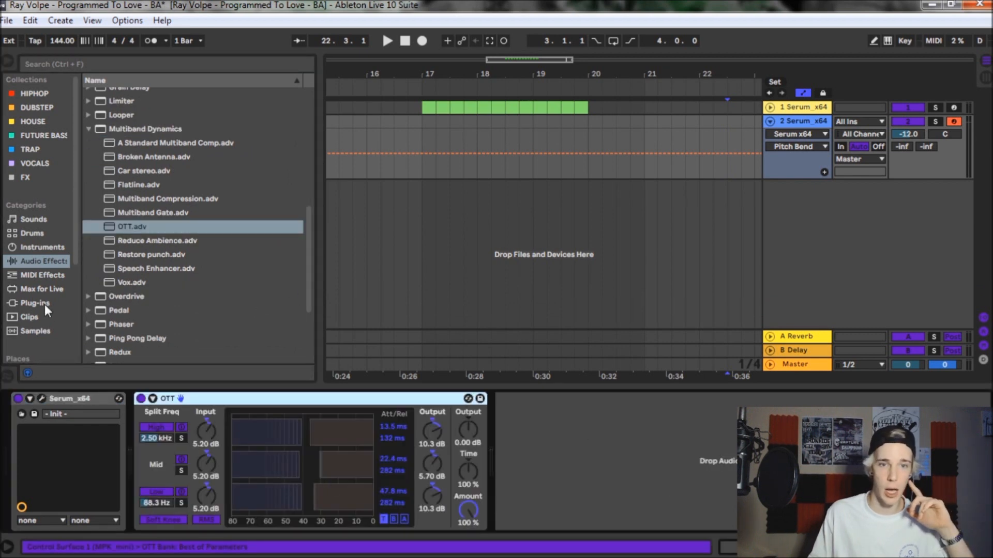
{"action": "left_click", "coordinate": [43, 275]}
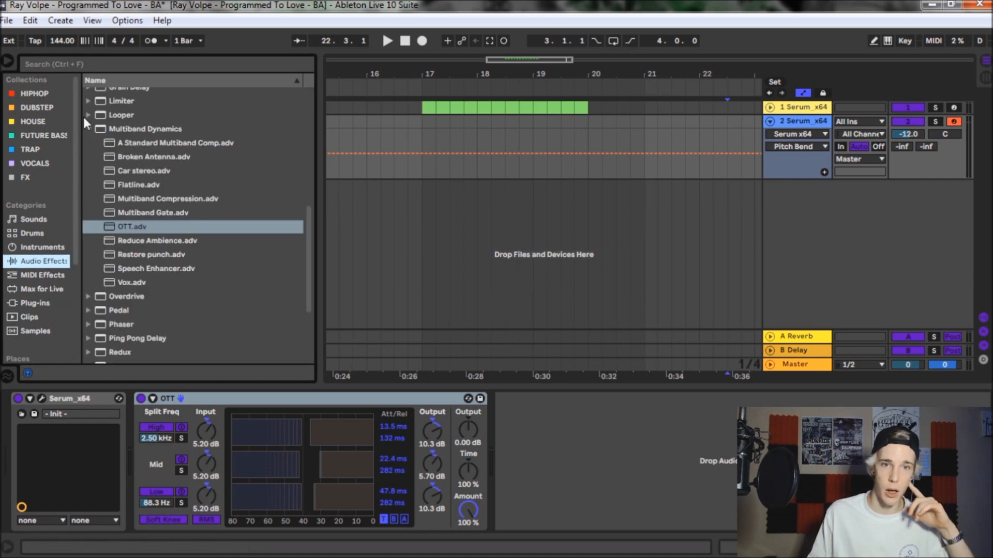
{"action": "left_click", "coordinate": [87, 129]}
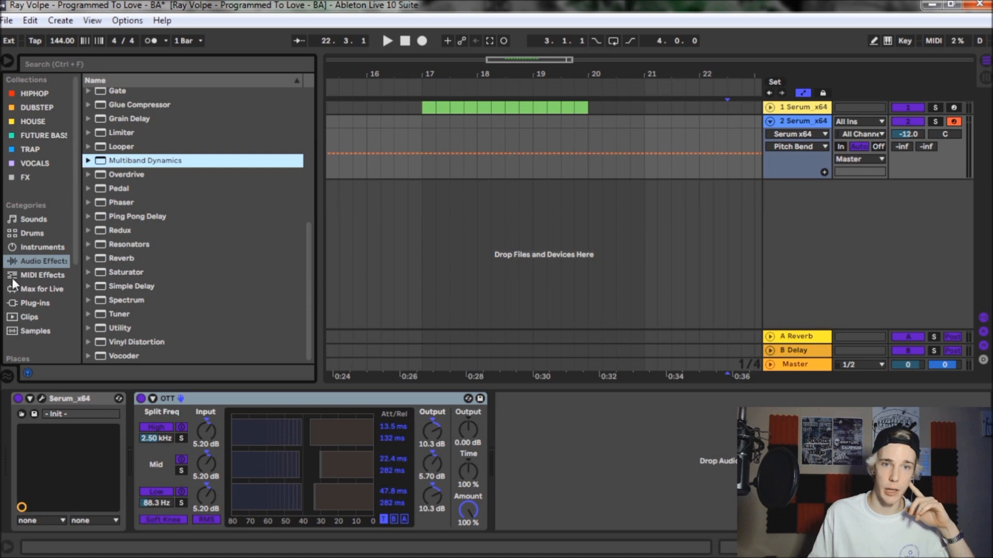
{"action": "left_click", "coordinate": [31, 303]}
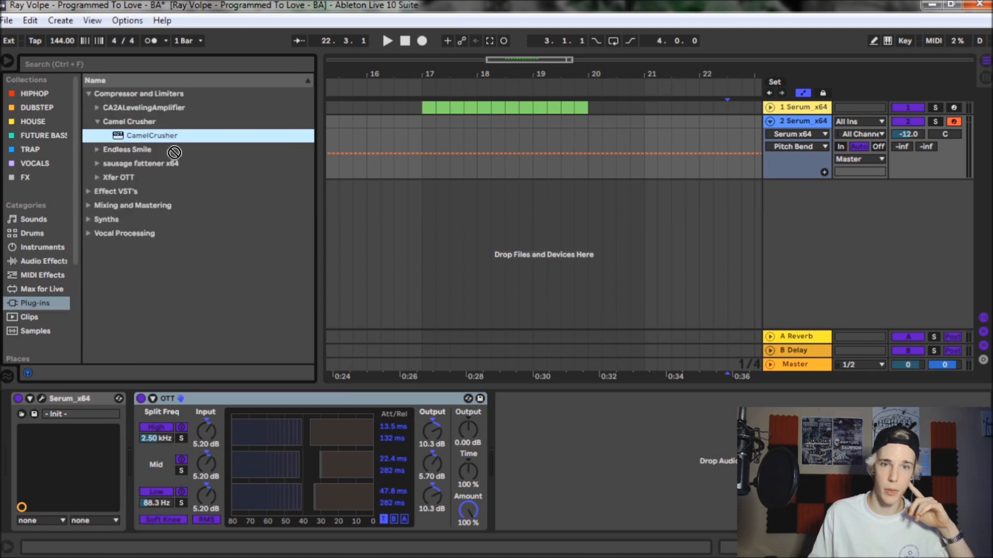
Add CamelCrusher after OTT and load its British Clean preset.
{"action": "double_click", "coordinate": [152, 135]}
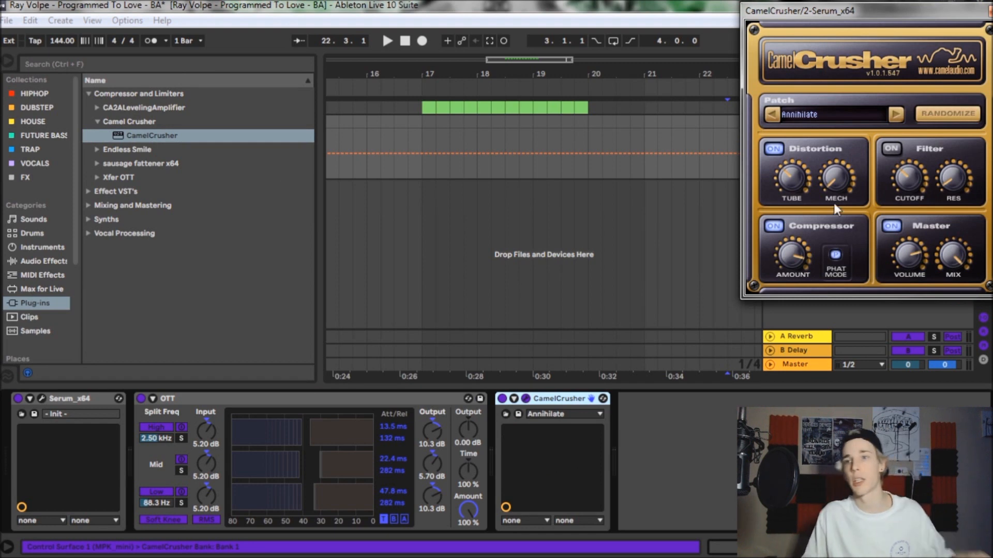
{"action": "left_click", "coordinate": [817, 114]}
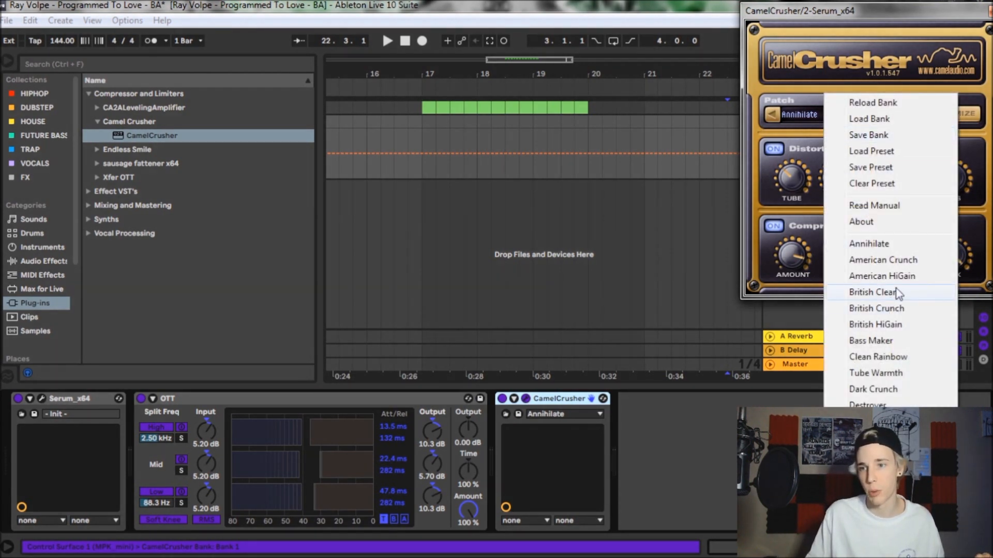
{"action": "left_click", "coordinate": [873, 292]}
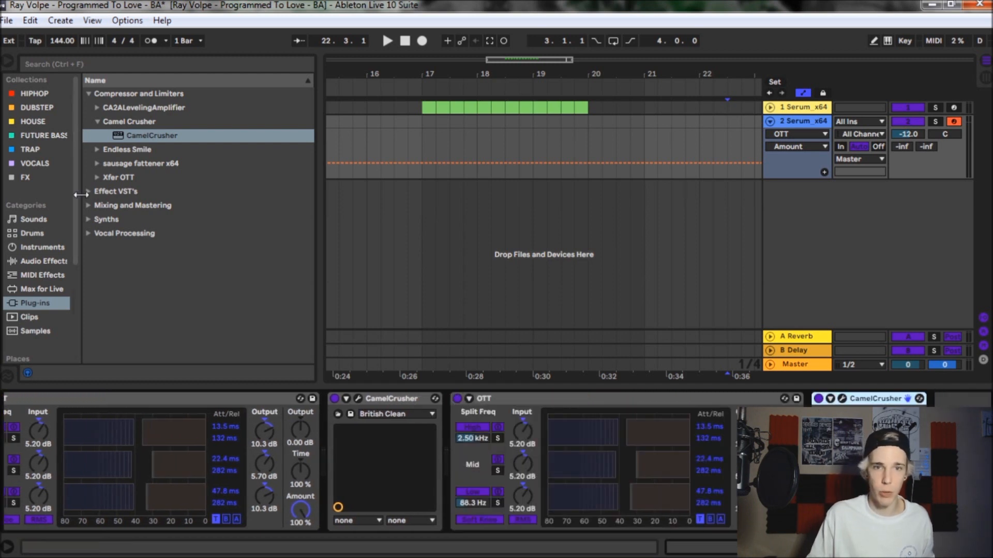
Open Live's Audio Effects list in the browser.
{"action": "left_click", "coordinate": [42, 261]}
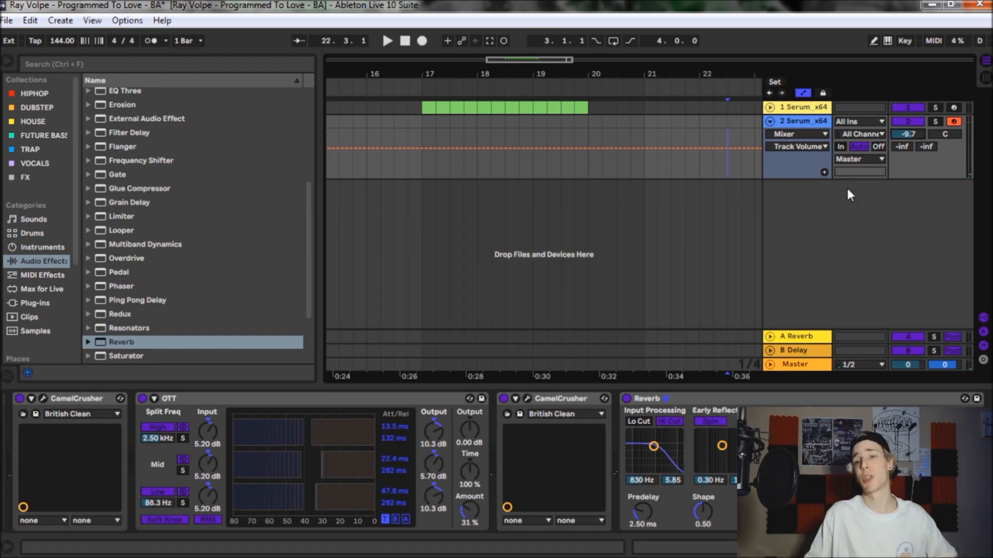
Unfold track 1 Serum_x64's automation lanes and open its BA - VOLPEBRODOPITY patch.
{"action": "left_click", "coordinate": [770, 106]}
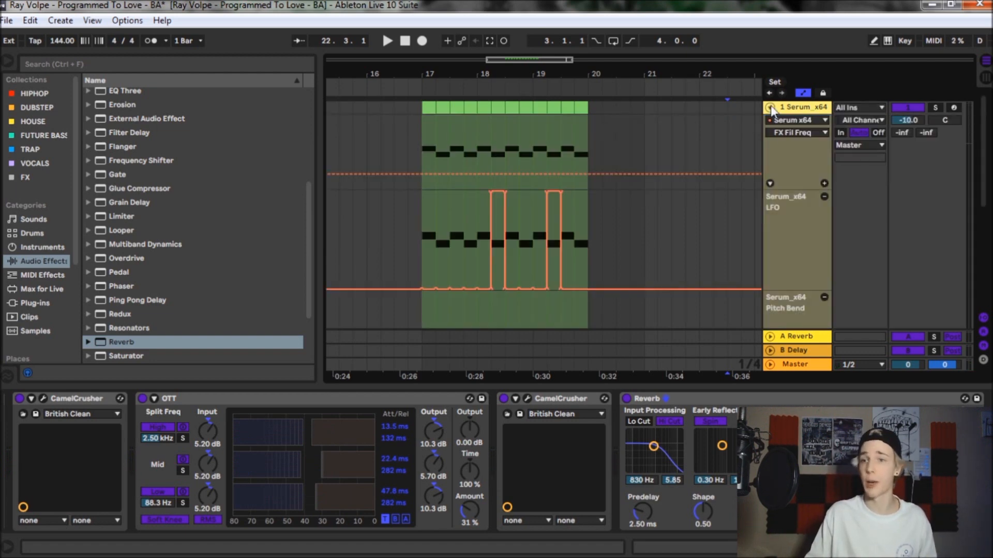
{"action": "left_click", "coordinate": [771, 107]}
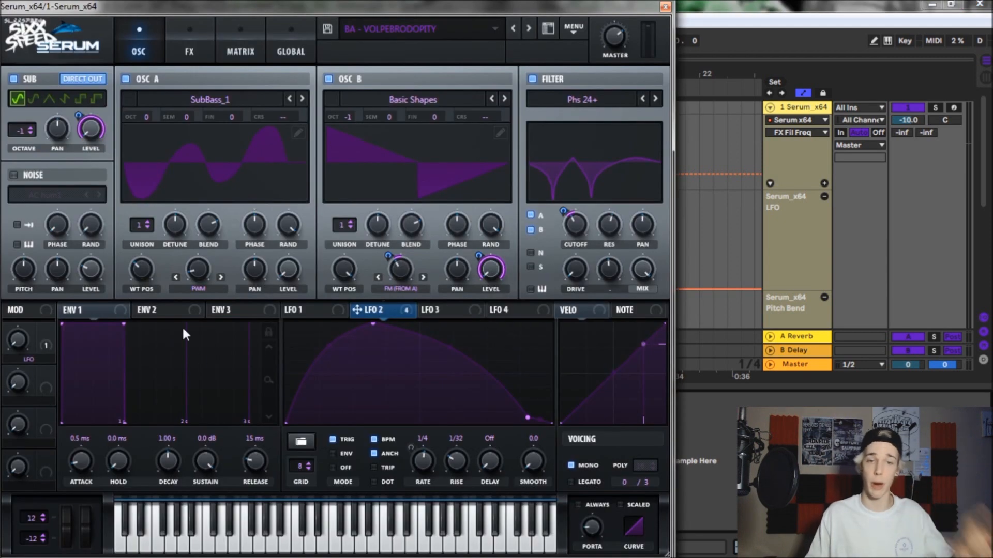
{"action": "mouse_move", "coordinate": [89, 506]}
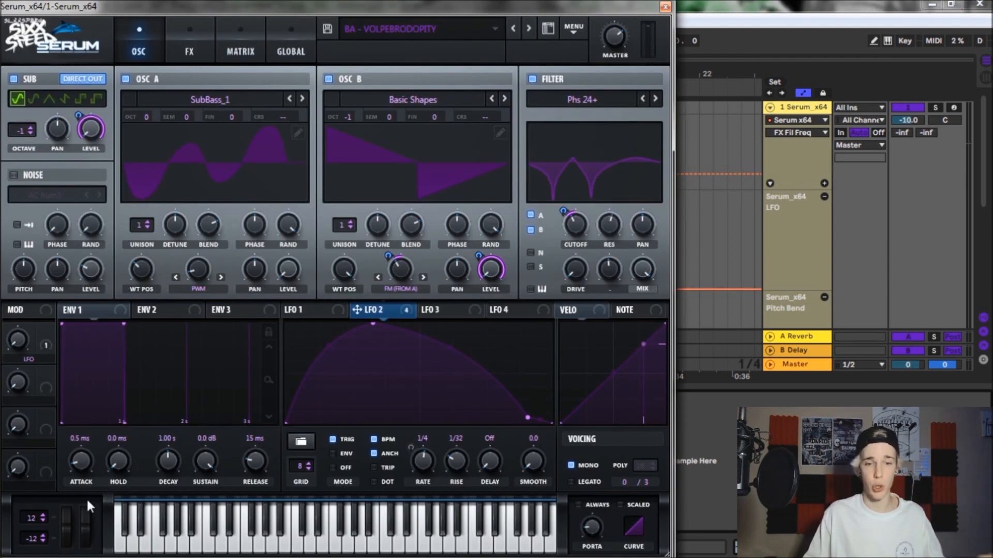
{"action": "mouse_move", "coordinate": [67, 530]}
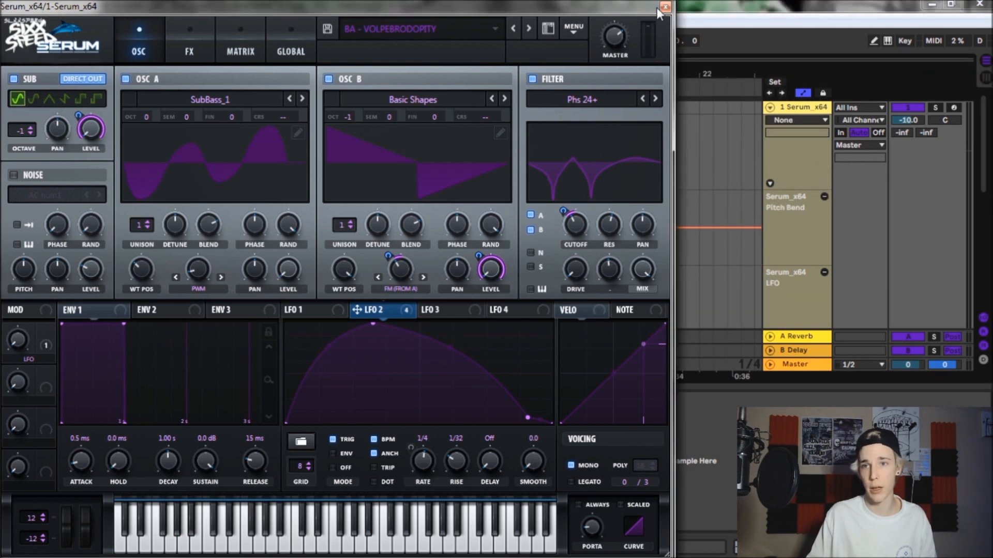
Close the reference Serum window and select bars 17–20 in the Pitch Bend lane.
{"action": "left_click", "coordinate": [664, 7]}
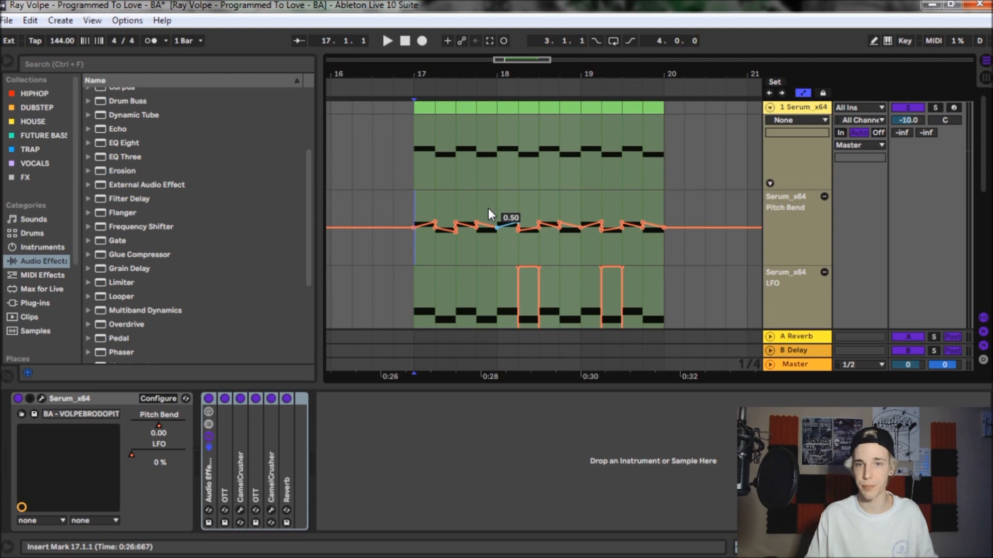
{"action": "left_click", "coordinate": [387, 41]}
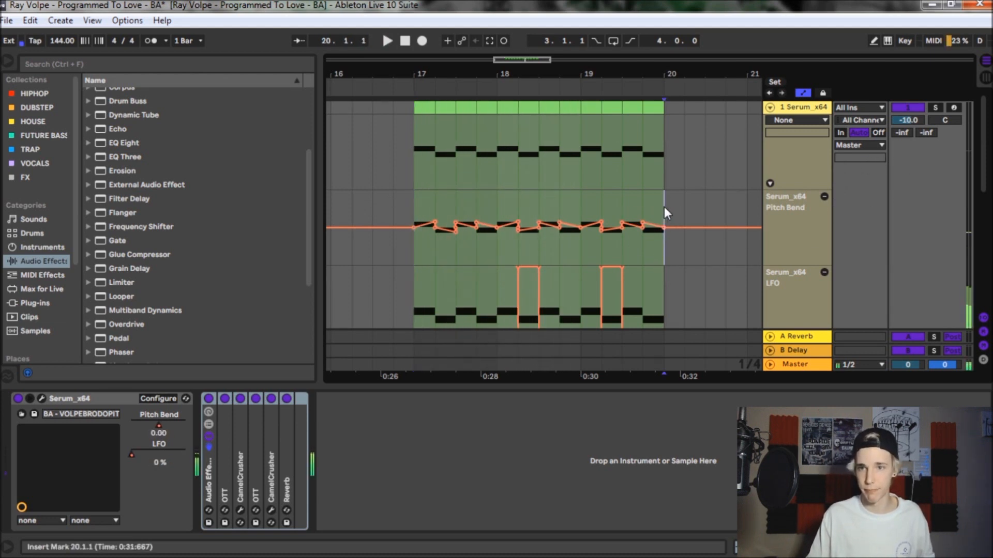
{"action": "left_click_drag", "start_coordinate": [412, 226], "coordinate": [664, 227]}
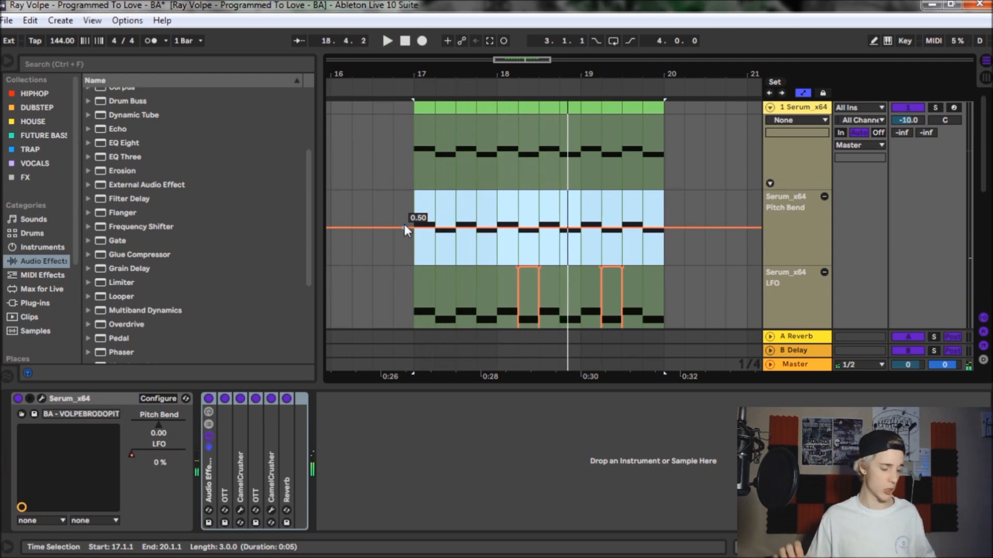
Bring the flat lower Pitch Bend lane into view beneath the LFO lane.
{"action": "left_click_drag", "start_coordinate": [411, 229], "coordinate": [664, 228]}
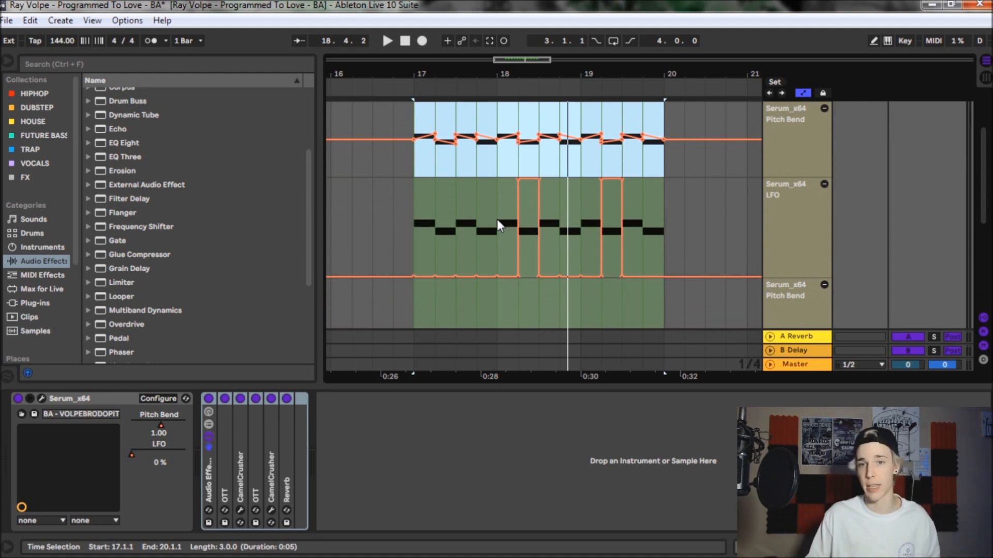
{"action": "mouse_move", "coordinate": [476, 230]}
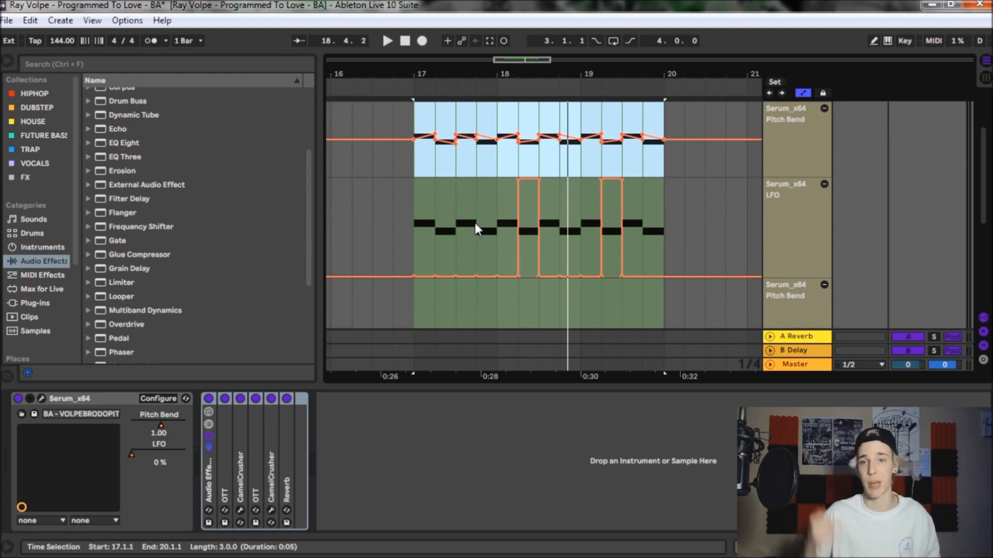